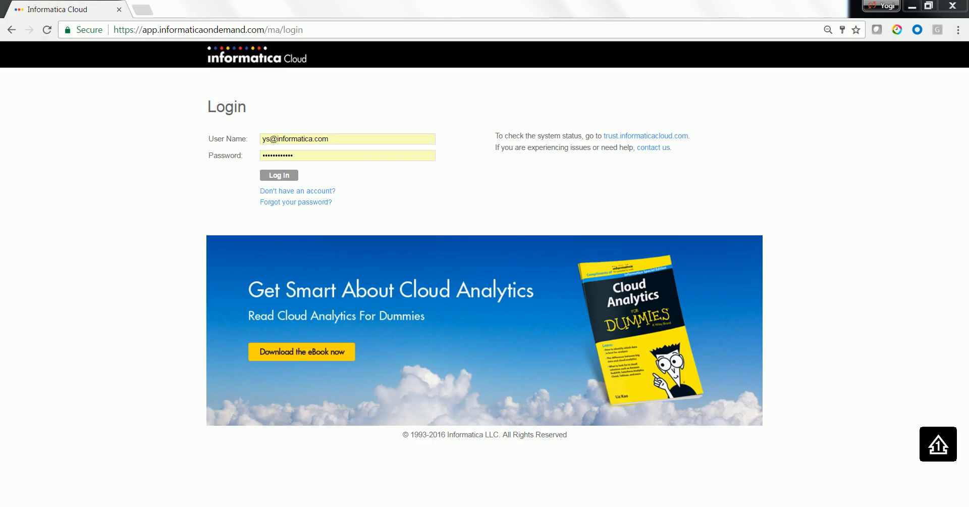
{"action": "mouse_move", "coordinate": [831, 357]}
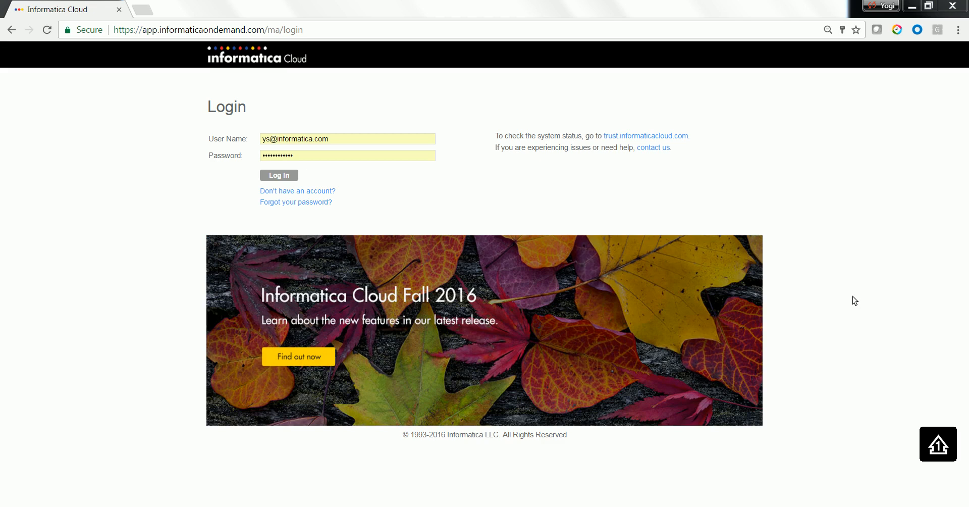
{"action": "mouse_move", "coordinate": [304, 119]}
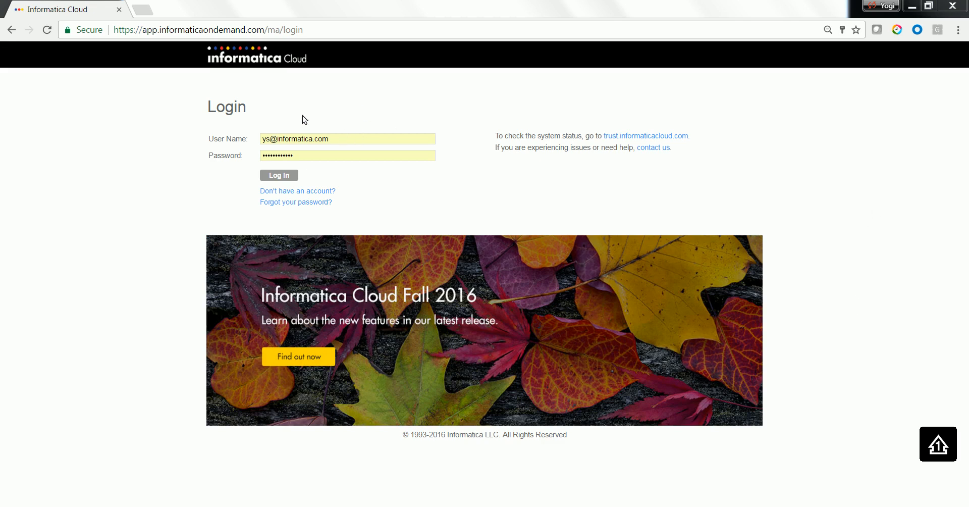
- Log in to Informatica Cloud with the saved credentials
{"action": "left_click", "coordinate": [278, 175]}
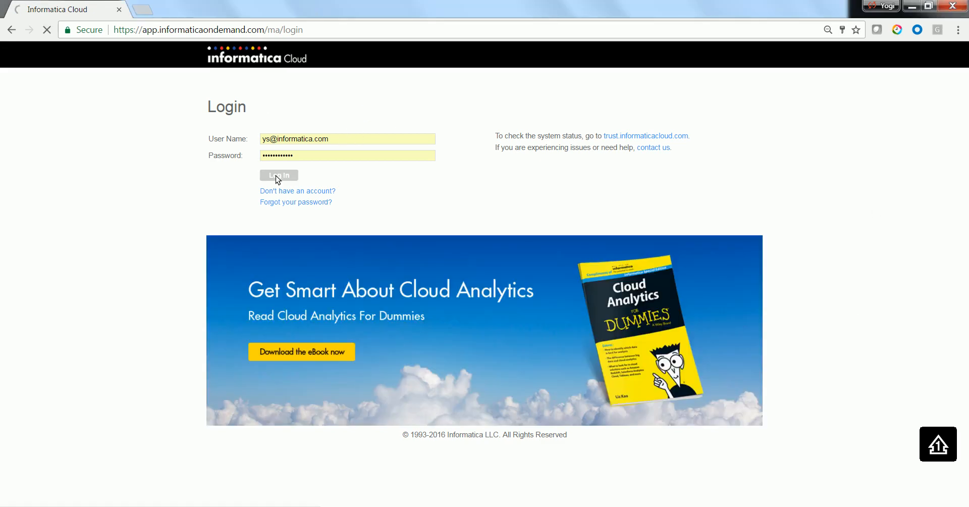
{"action": "left_click", "coordinate": [279, 175]}
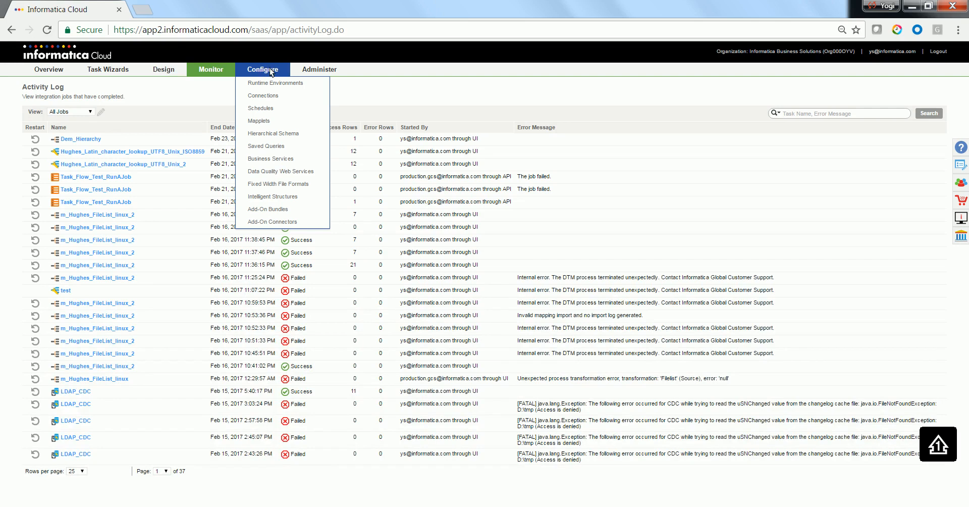
- Start a new hierarchical schema named Demo_hierarchy_Aperiodocument with a matching description
{"action": "left_click", "coordinate": [272, 133]}
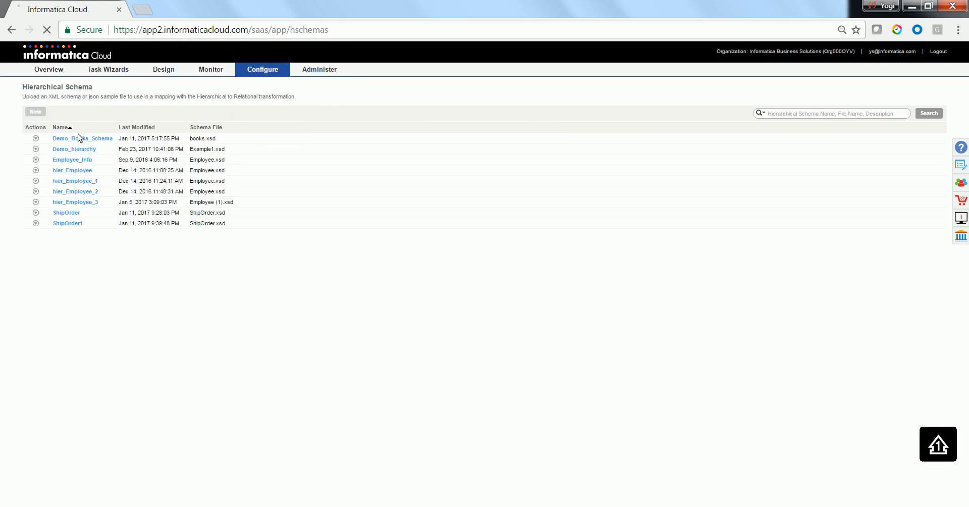
{"action": "left_click", "coordinate": [35, 112]}
{"action": "type", "text": "Demo_hierarchy_"}
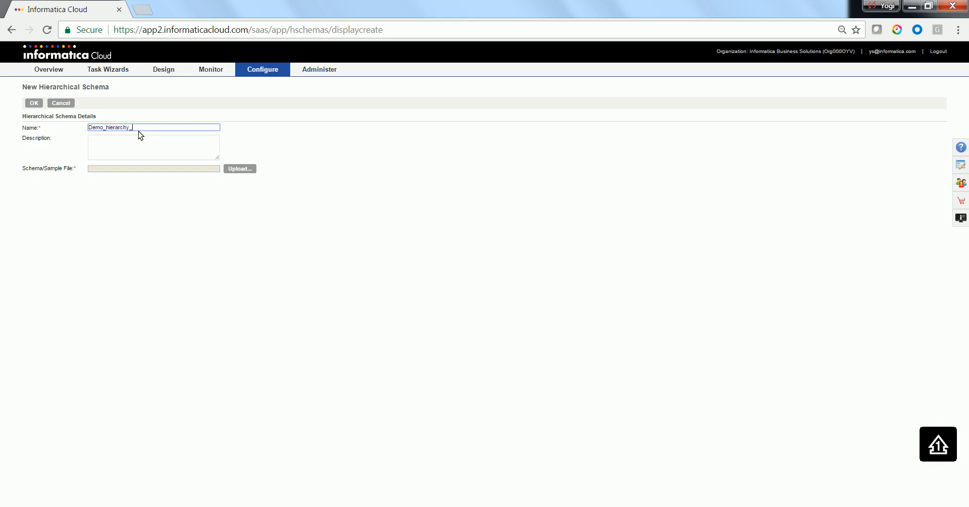
{"action": "type", "text": "Aperiodocument"}
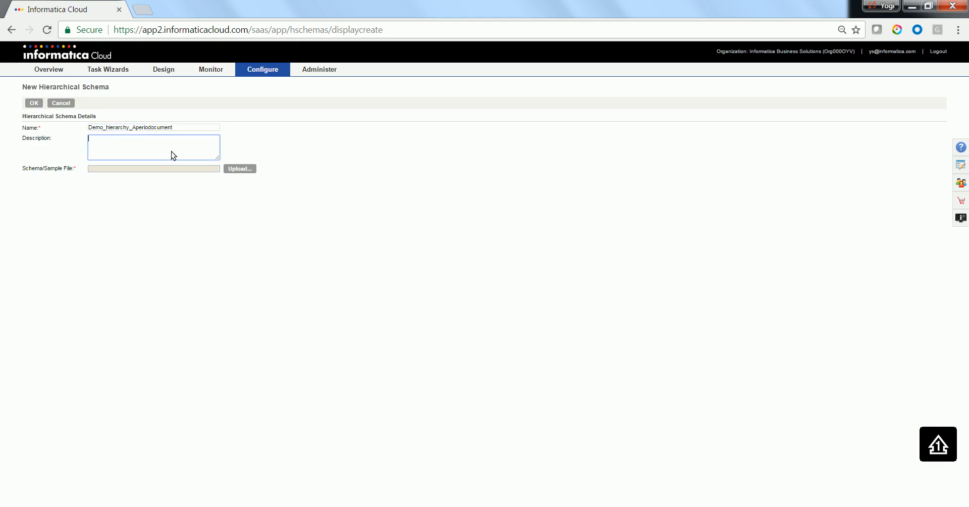
{"action": "left_click", "coordinate": [239, 169]}
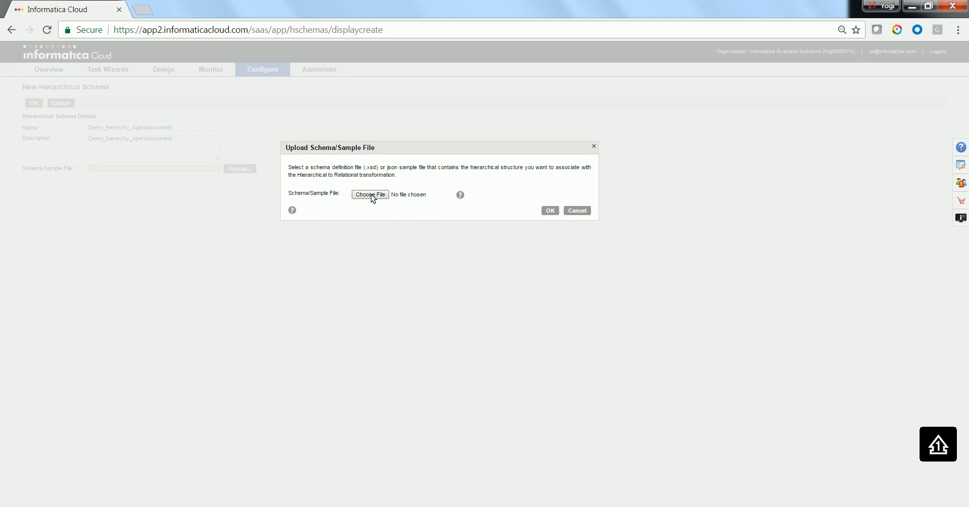
- Choose Example1.xsd from Files > XML_Connector > Sample as the schema file
{"action": "left_click", "coordinate": [369, 194]}
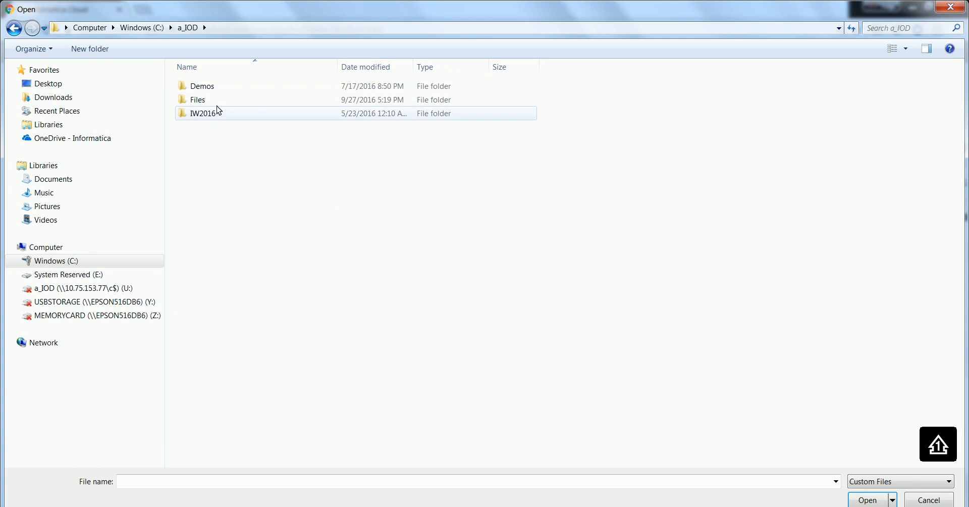
{"action": "double_click", "coordinate": [198, 100]}
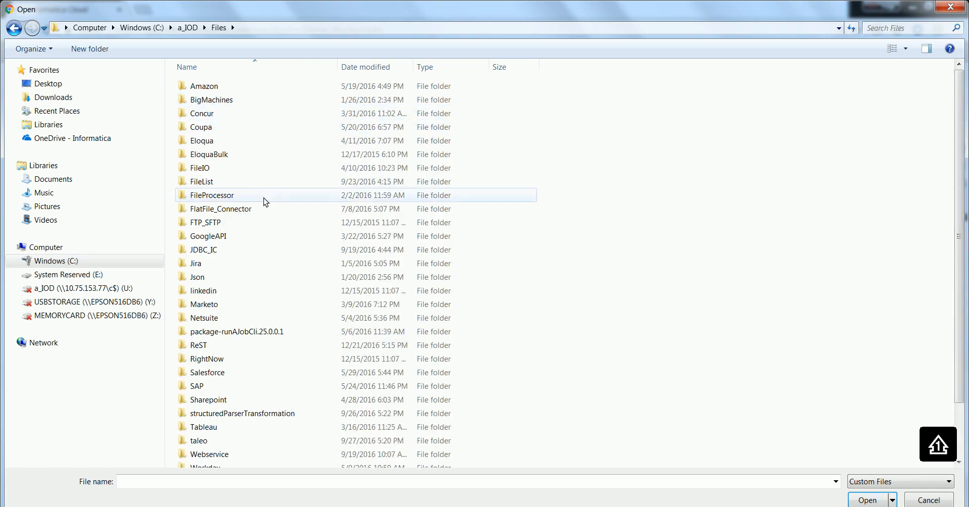
{"action": "left_click", "coordinate": [215, 432]}
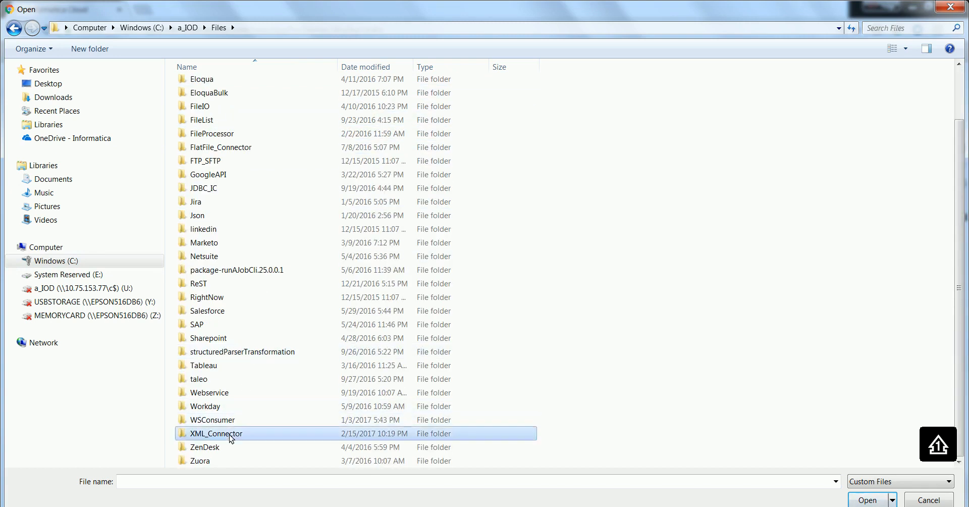
{"action": "double_click", "coordinate": [216, 433]}
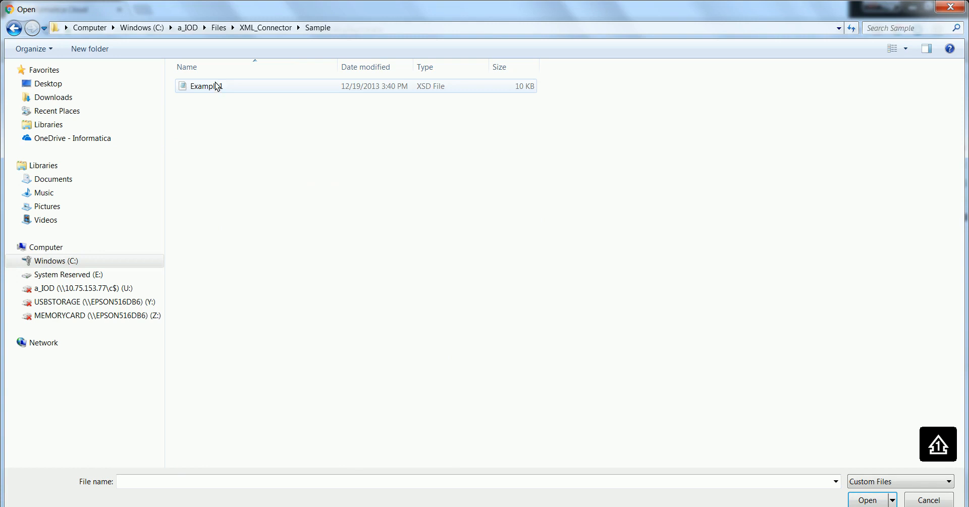
{"action": "left_click", "coordinate": [866, 499]}
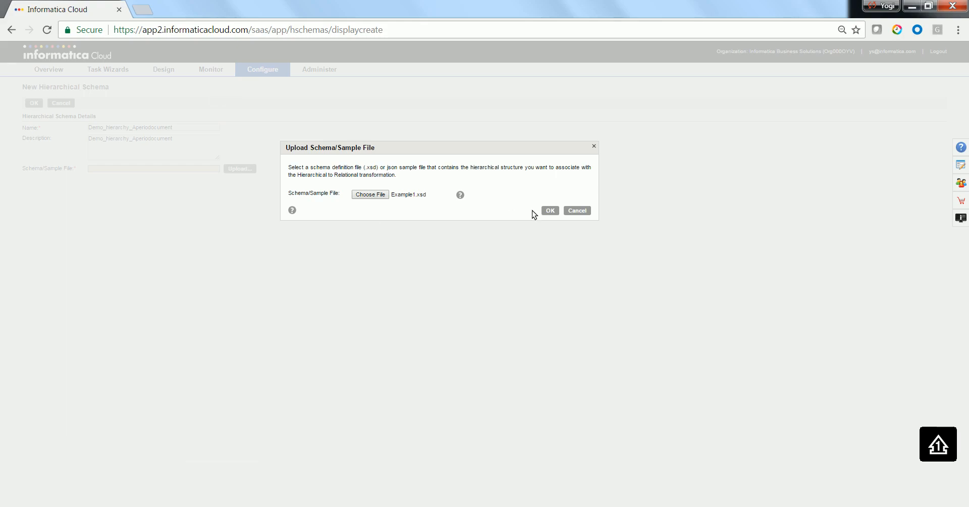
- Confirm the Example1.xsd upload, set the schema root to aperiodocument, and save
{"action": "left_click", "coordinate": [548, 210]}
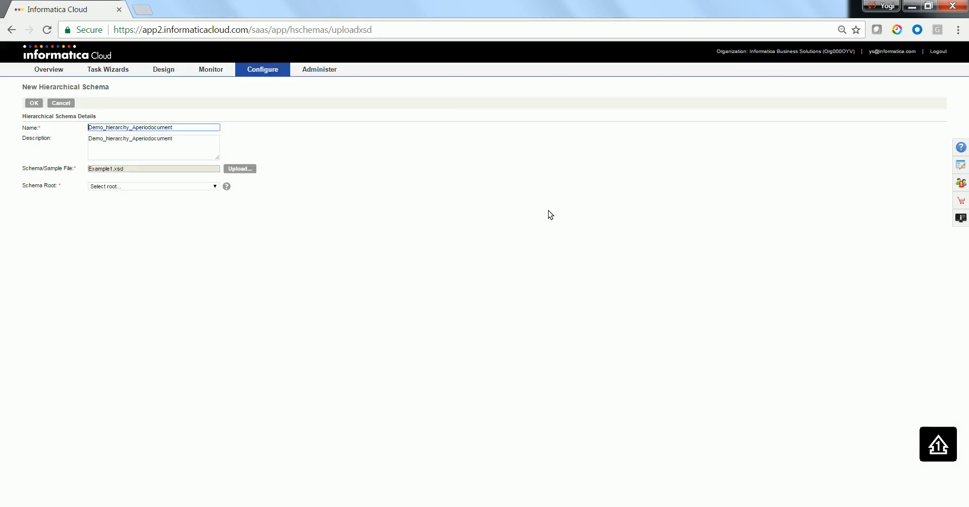
{"action": "mouse_move", "coordinate": [105, 192]}
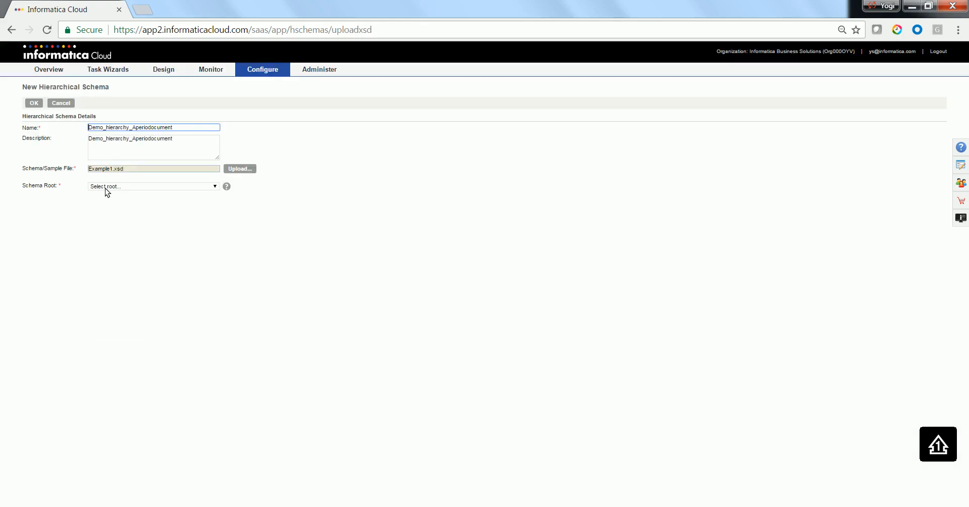
{"action": "left_click", "coordinate": [152, 186]}
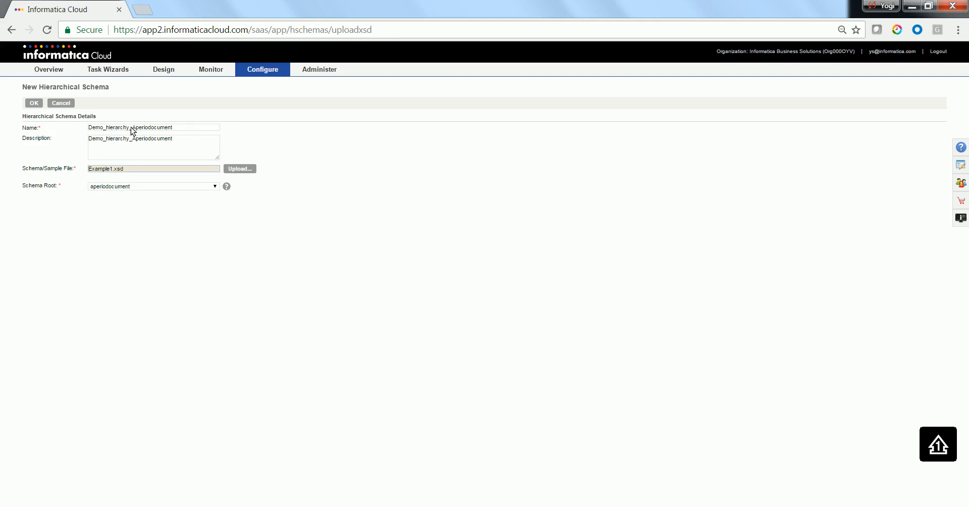
{"action": "left_click", "coordinate": [34, 102]}
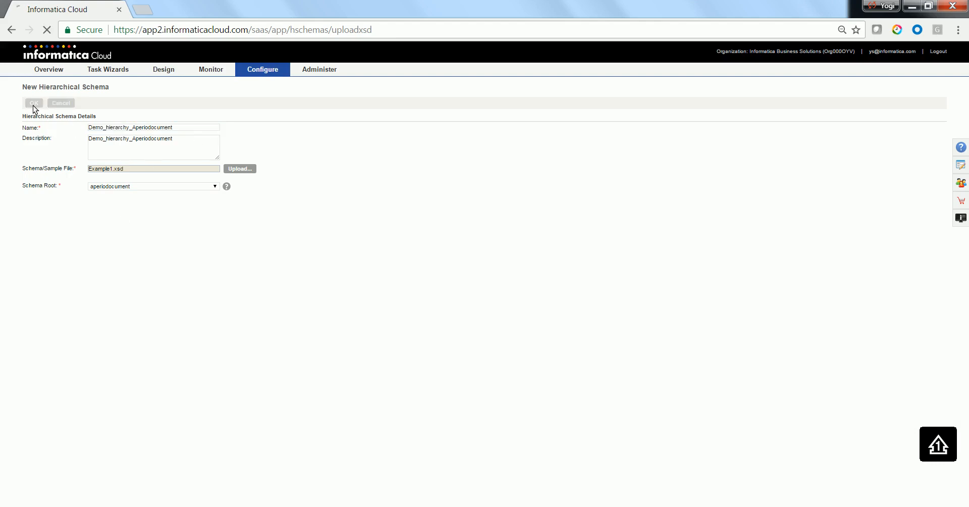
{"action": "left_click", "coordinate": [33, 102]}
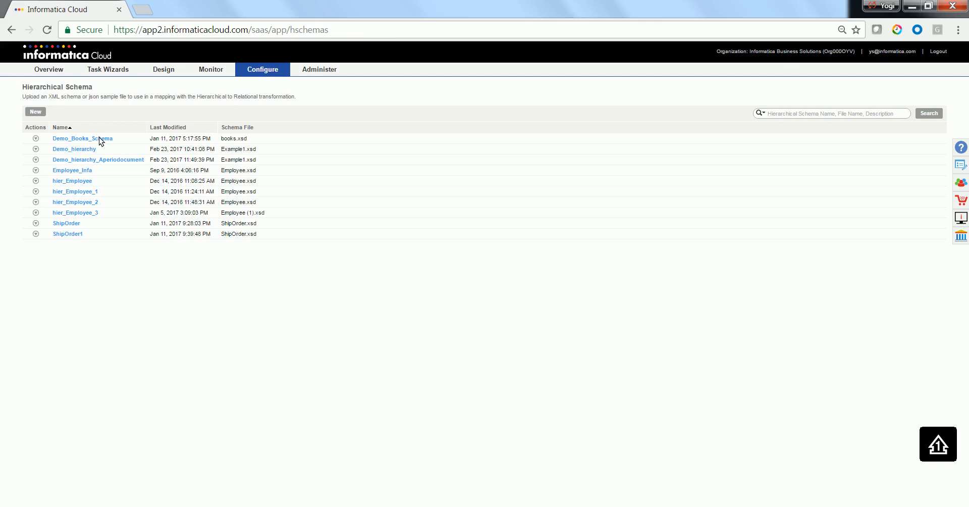
{"action": "double_click", "coordinate": [97, 159]}
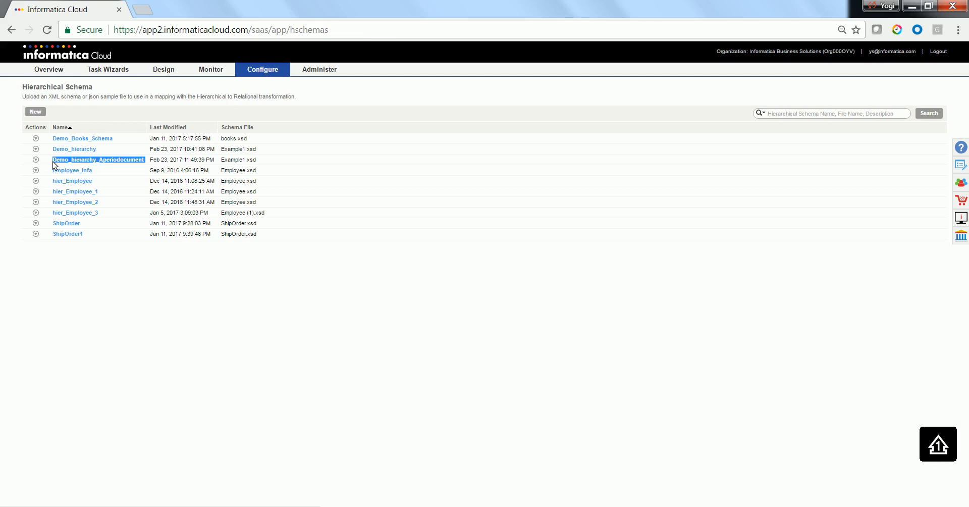
- Create mapping Demo_Hierarchy_aperiodocument with a matching description
{"action": "left_click", "coordinate": [162, 69]}
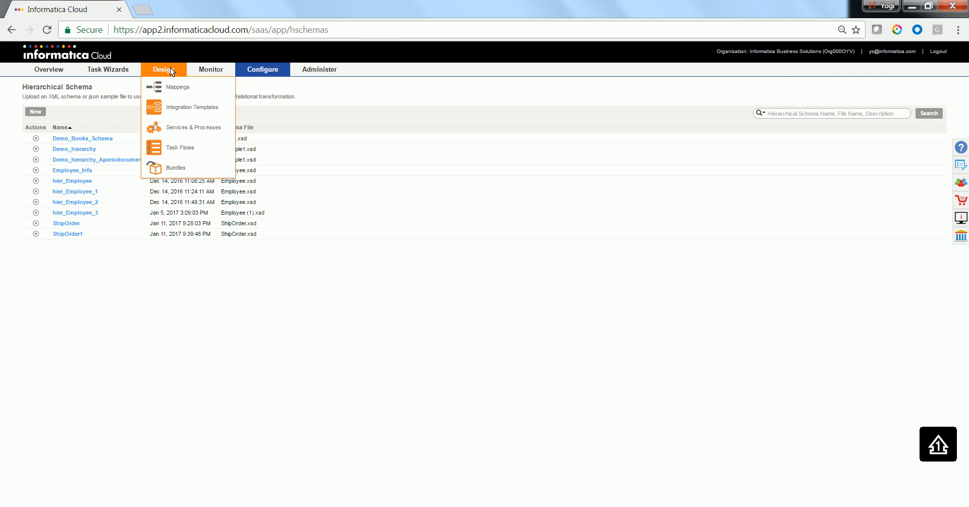
{"action": "mouse_move", "coordinate": [178, 86]}
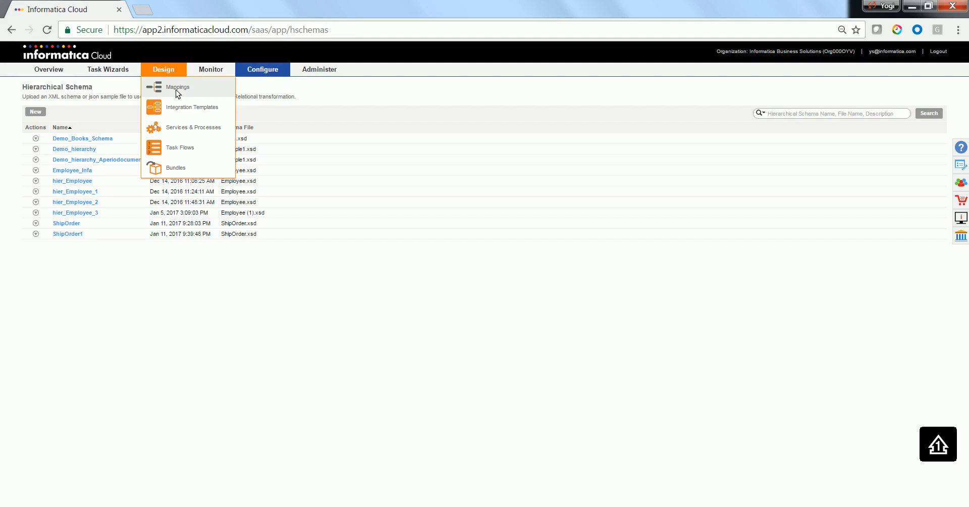
{"action": "left_click", "coordinate": [178, 86]}
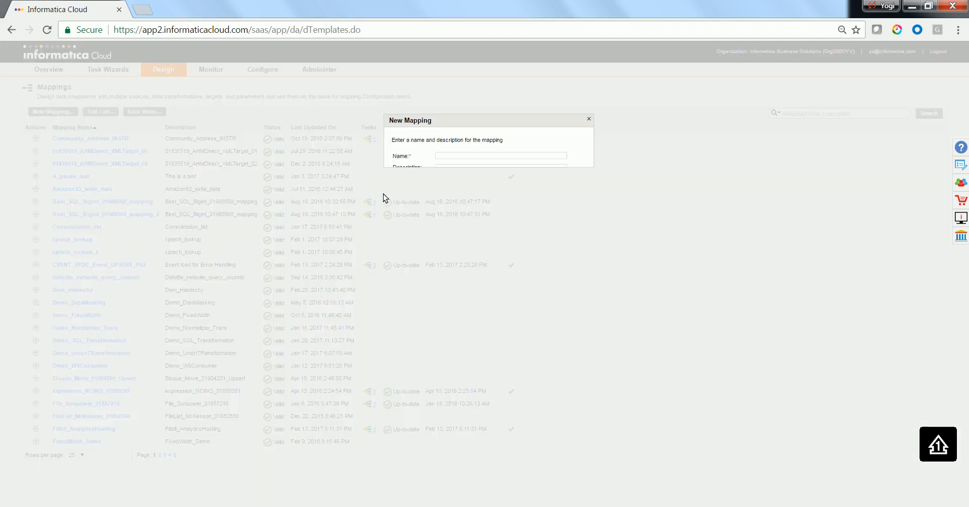
{"action": "type", "text": "Demo_Hierar"}
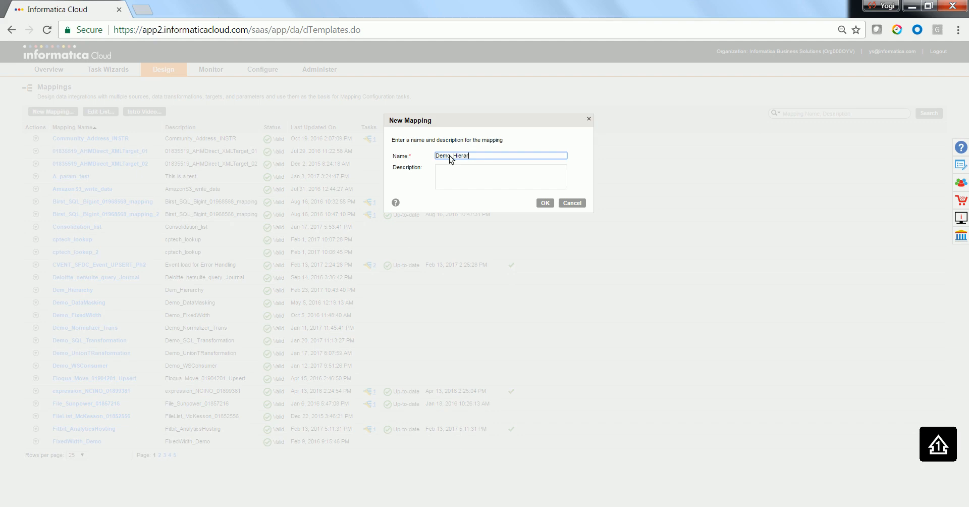
{"action": "type", "text": "chy_"}
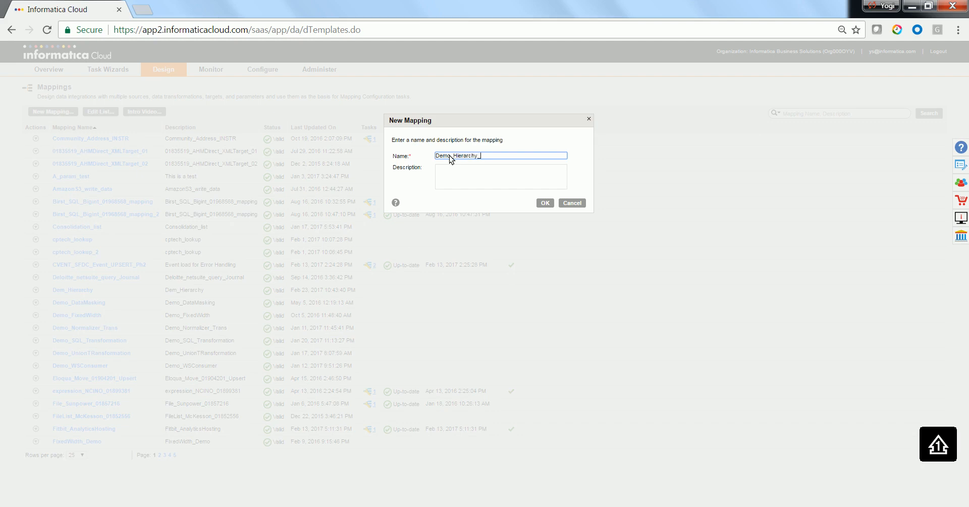
{"action": "type", "text": "aperiodocume"}
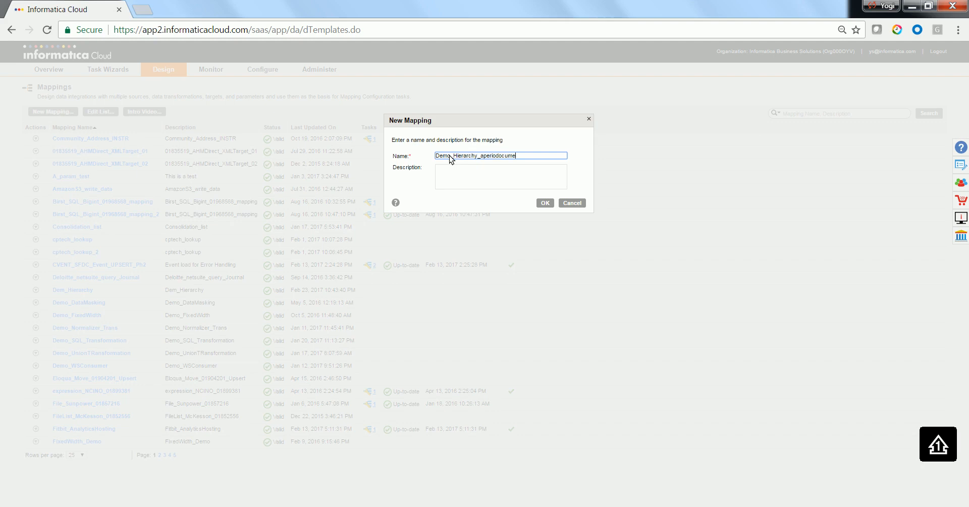
{"action": "triple_click", "coordinate": [501, 155]}
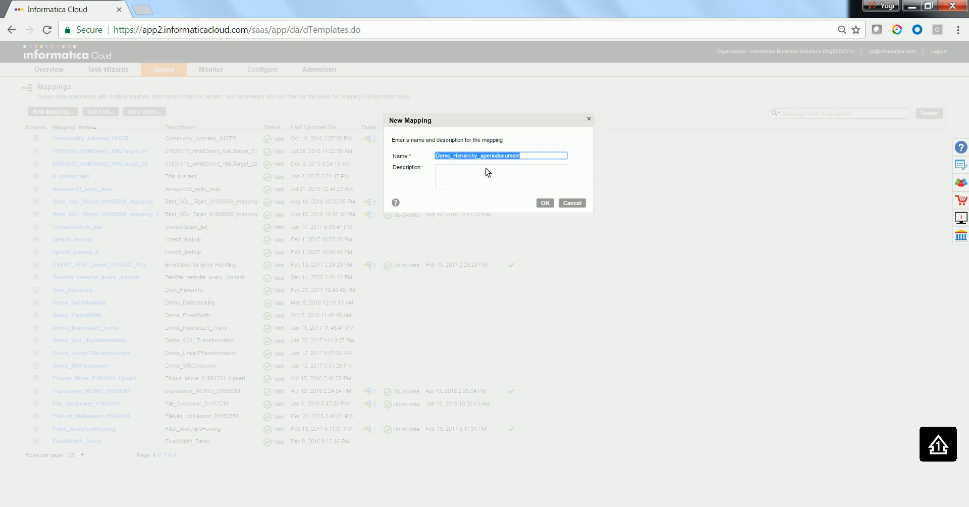
{"action": "left_click", "coordinate": [544, 203]}
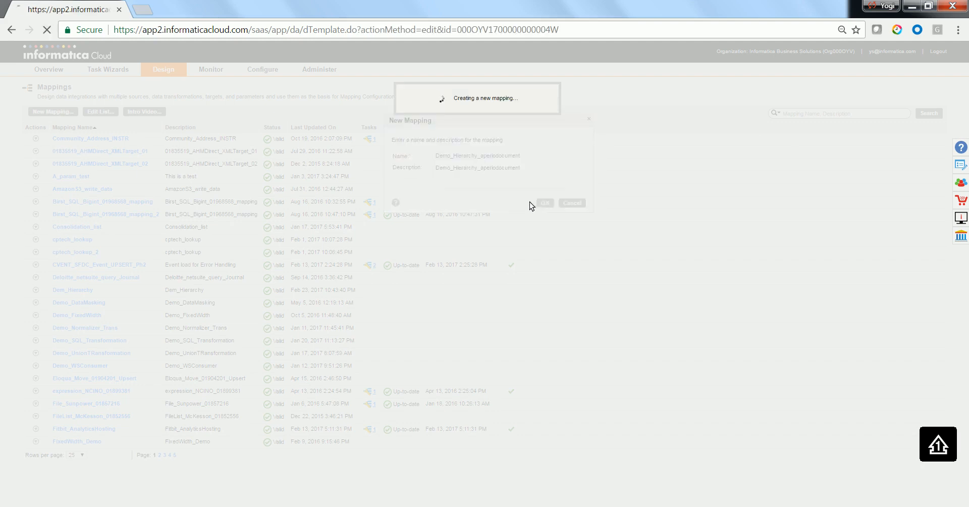
{"action": "left_click", "coordinate": [545, 203]}
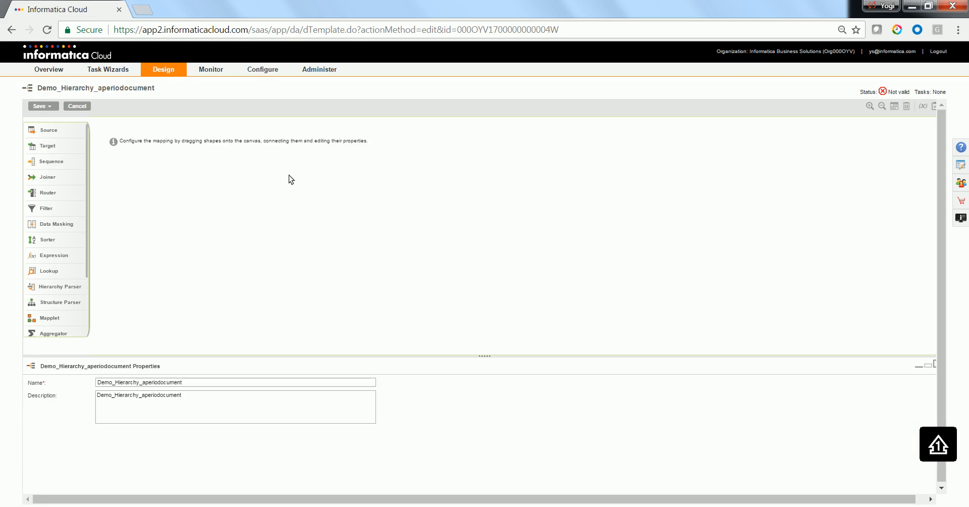
{"action": "mouse_move", "coordinate": [56, 130]}
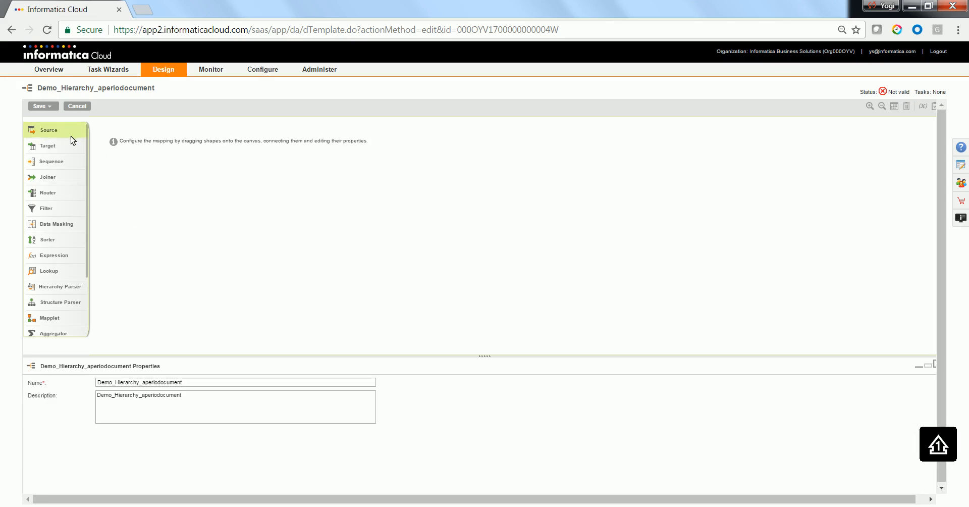
{"action": "mouse_move", "coordinate": [66, 137]}
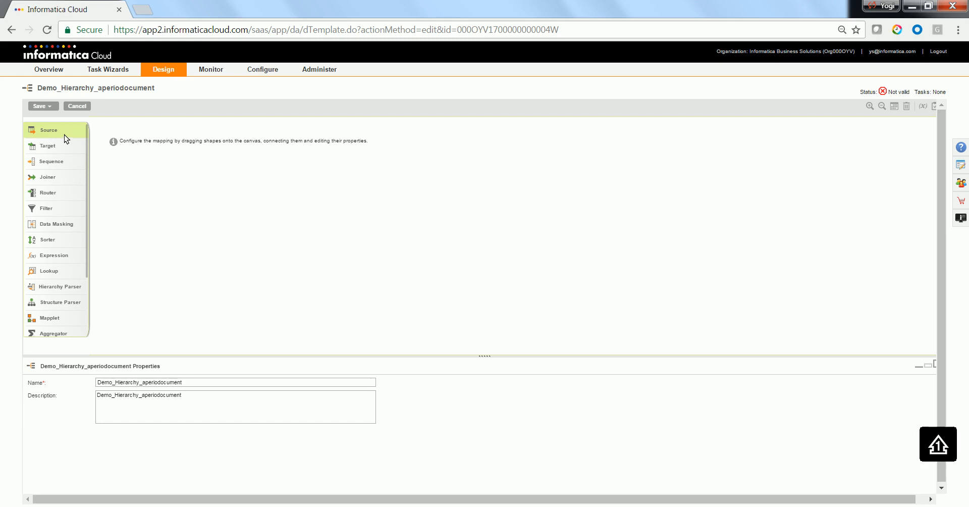
{"action": "scroll", "scroll_direction": "down", "scroll_amount": 3}
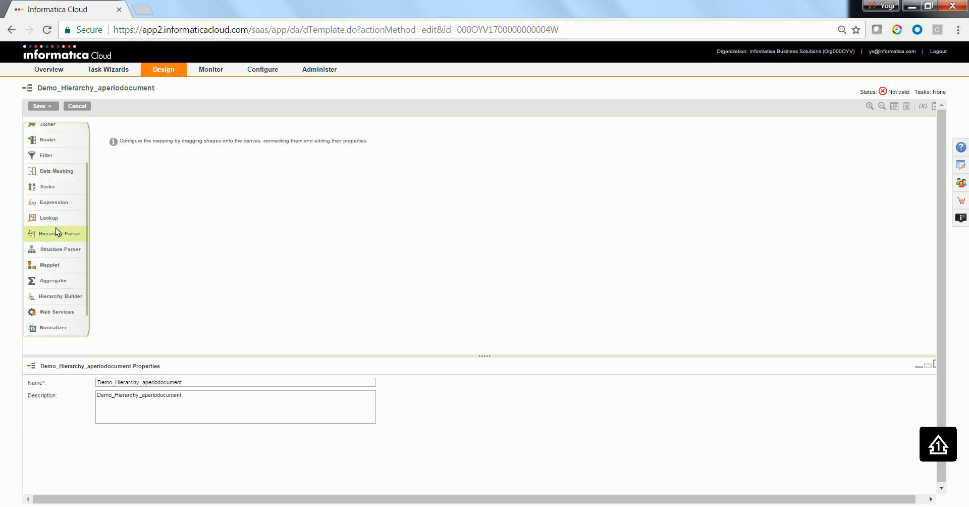
{"action": "scroll", "scroll_direction": "up", "scroll_amount": 3}
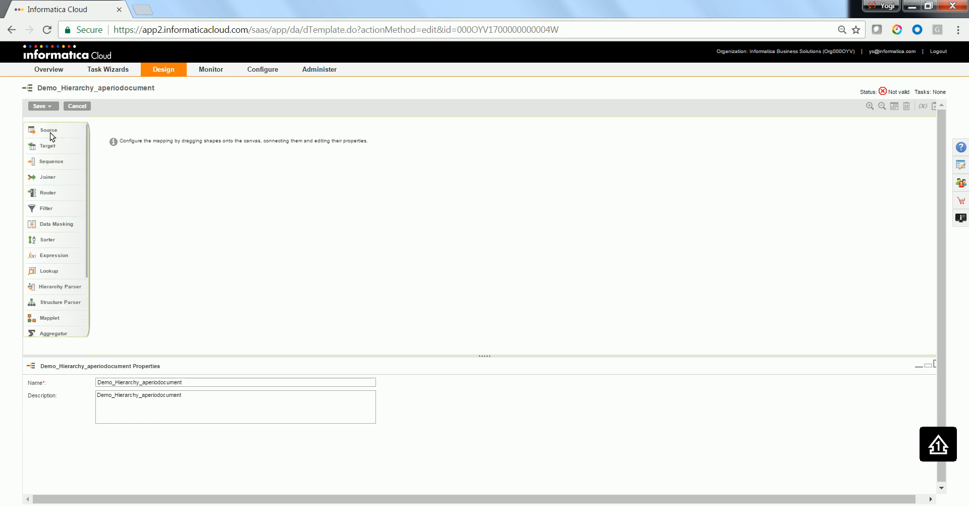
{"action": "mouse_move", "coordinate": [186, 212]}
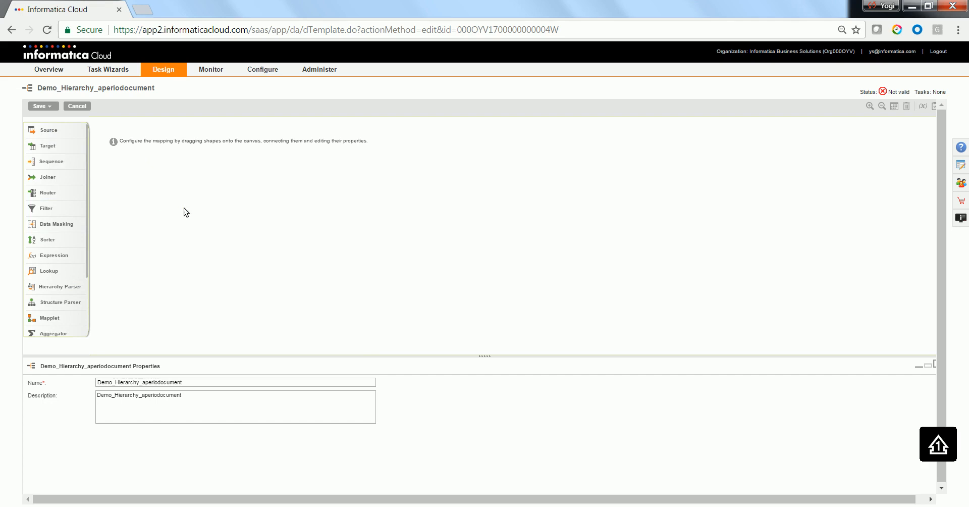
- Add a source named flatfile_src to the mapping canvas and view its connection settings
{"action": "left_click_drag", "start_coordinate": [48, 130], "coordinate": [186, 199]}
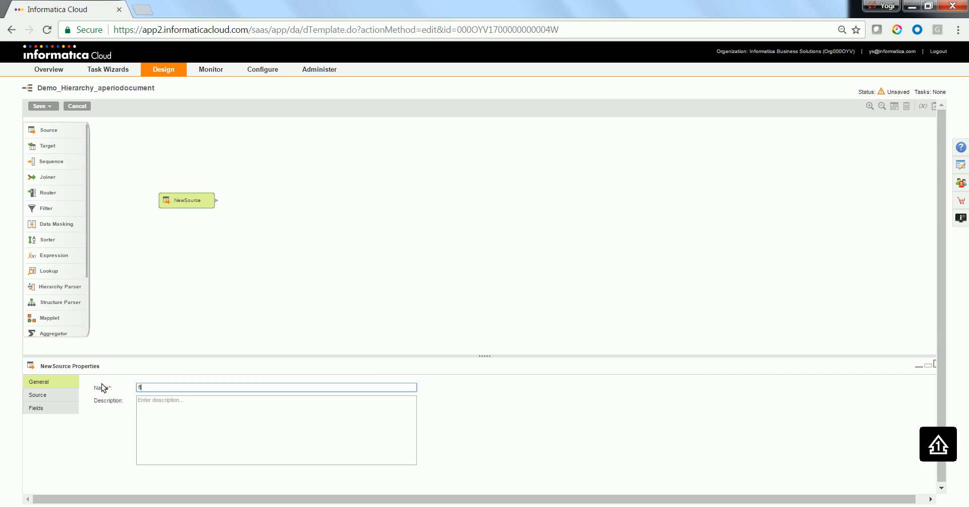
{"action": "type", "text": "latfile"}
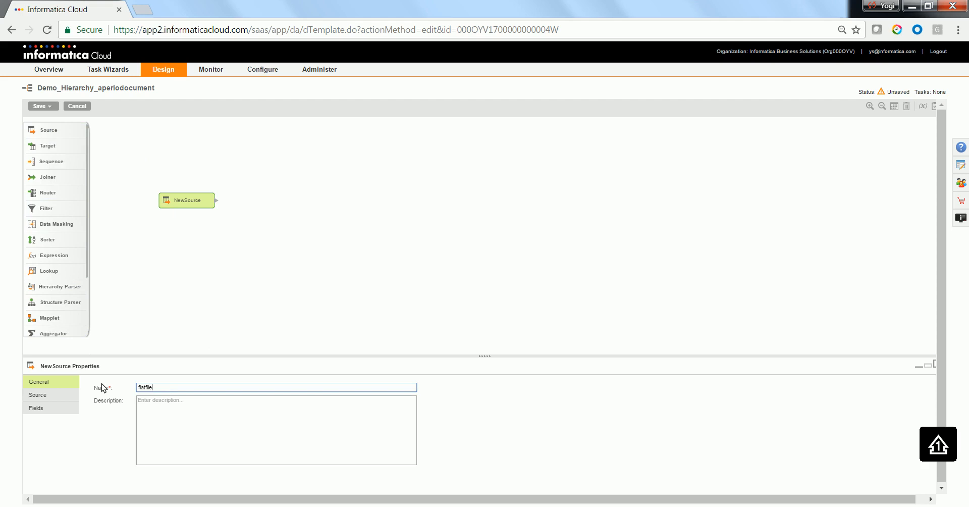
{"action": "mouse_move", "coordinate": [124, 430]}
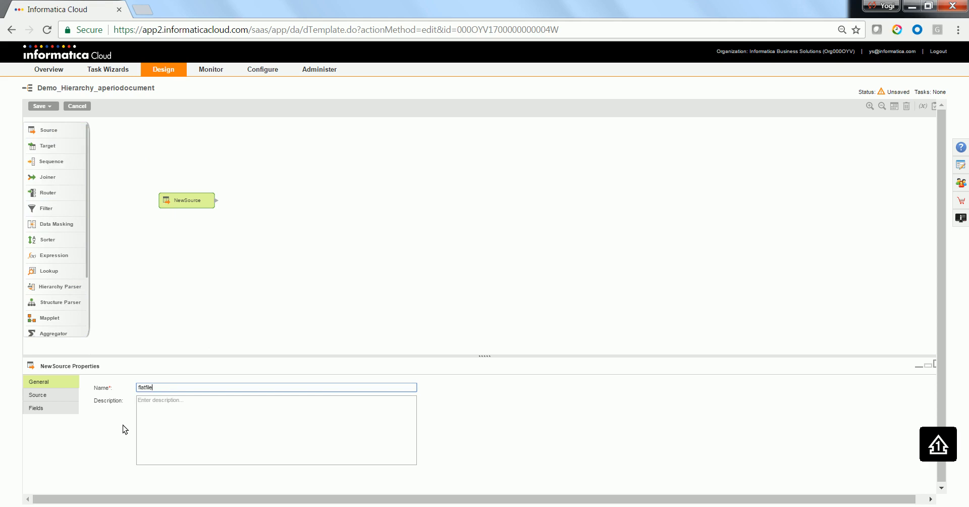
{"action": "mouse_move", "coordinate": [131, 413]}
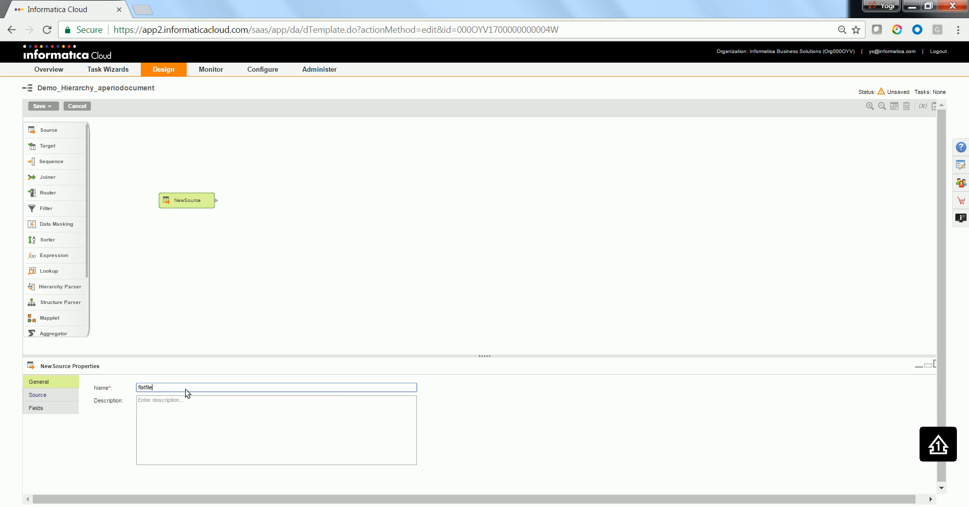
{"action": "type", "text": "_src"}
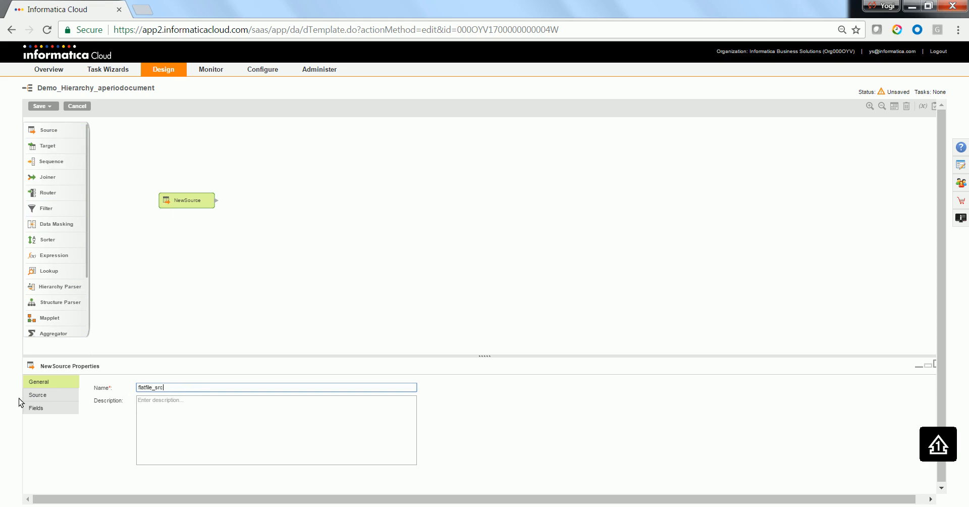
{"action": "left_click", "coordinate": [36, 394]}
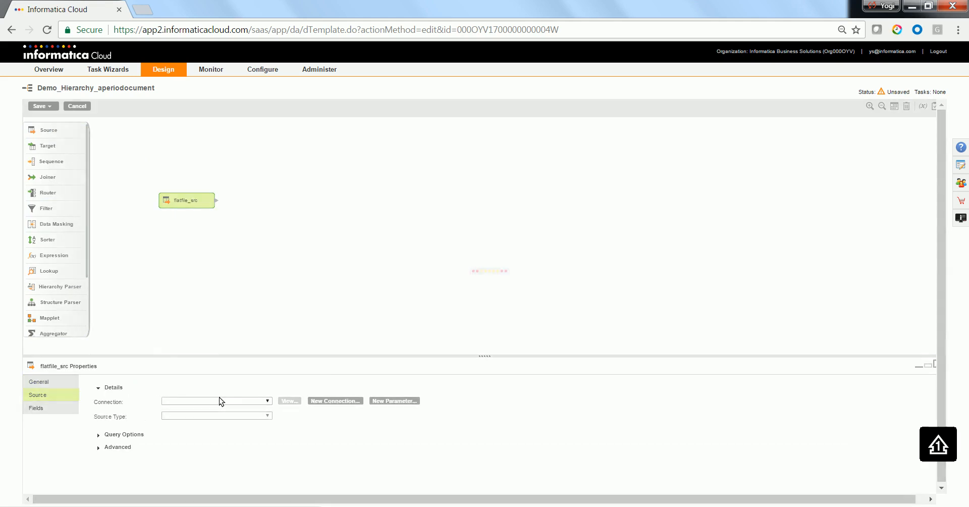
- Set flatfile_src's connection to Flatfile_FF_Src_GCSWinVM and browse for its object
{"action": "left_click", "coordinate": [267, 402]}
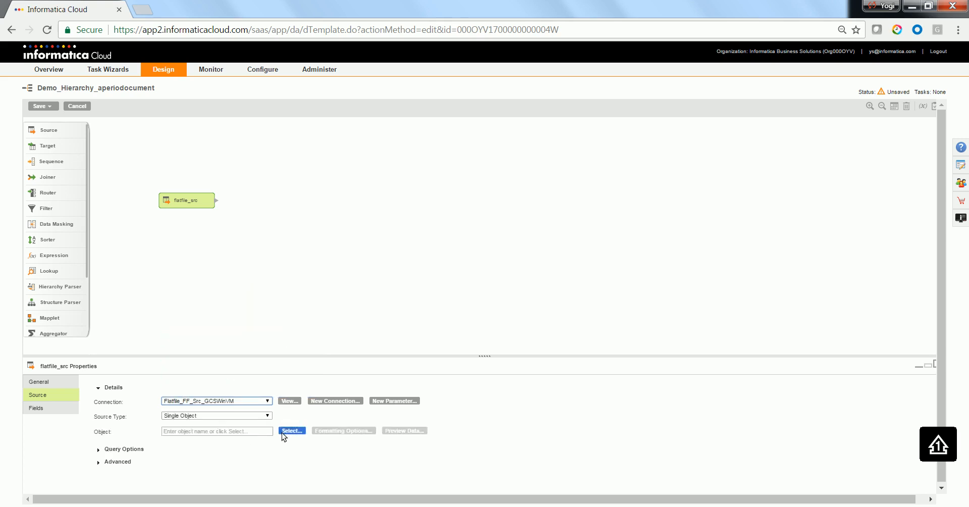
{"action": "left_click", "coordinate": [291, 431]}
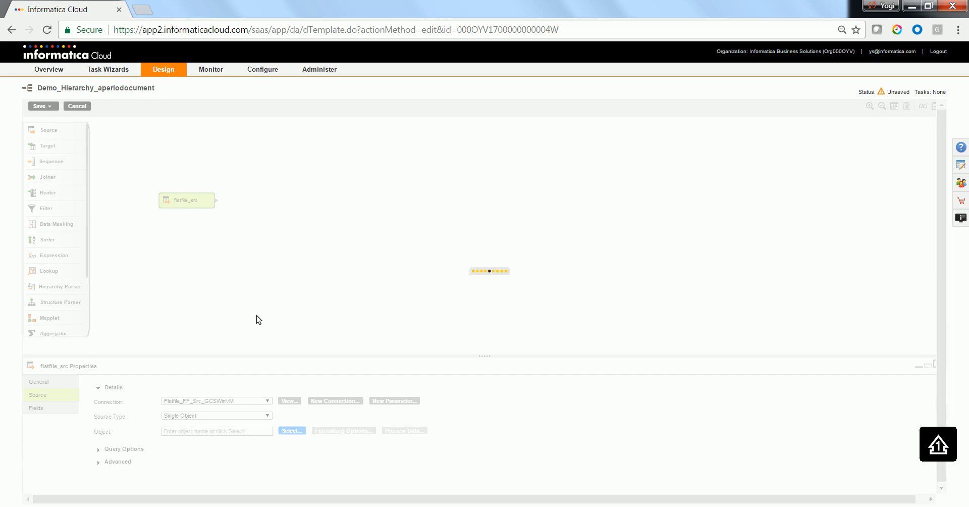
- Set Demo_Source_hierarchy.txt as the source object and preview its Example1.xml path data
{"action": "left_click", "coordinate": [291, 430]}
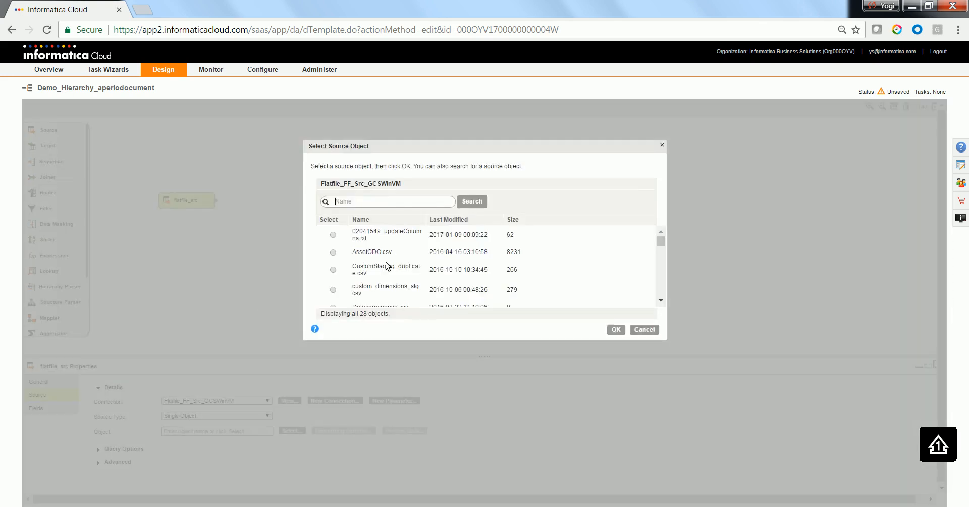
{"action": "scroll", "scroll_direction": "down", "scroll_amount": 3}
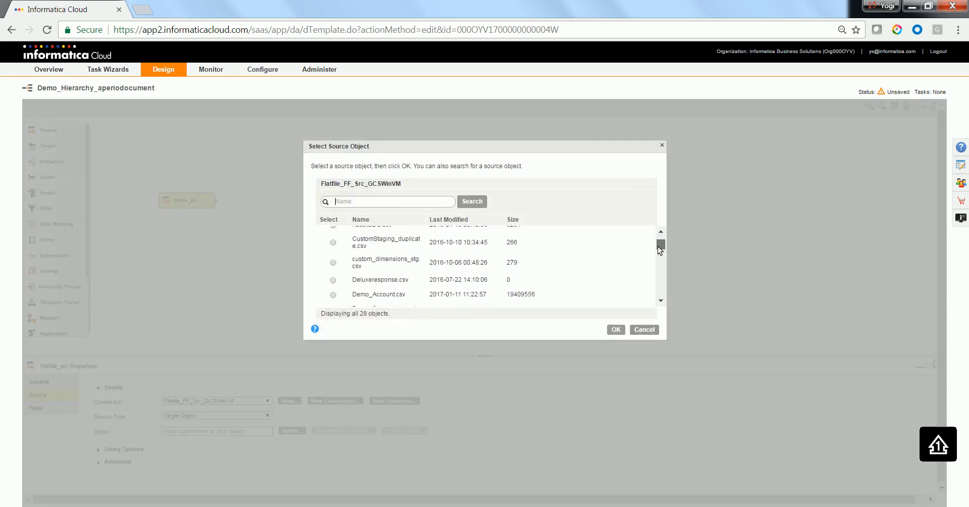
{"action": "scroll", "scroll_direction": "down", "scroll_amount": 3}
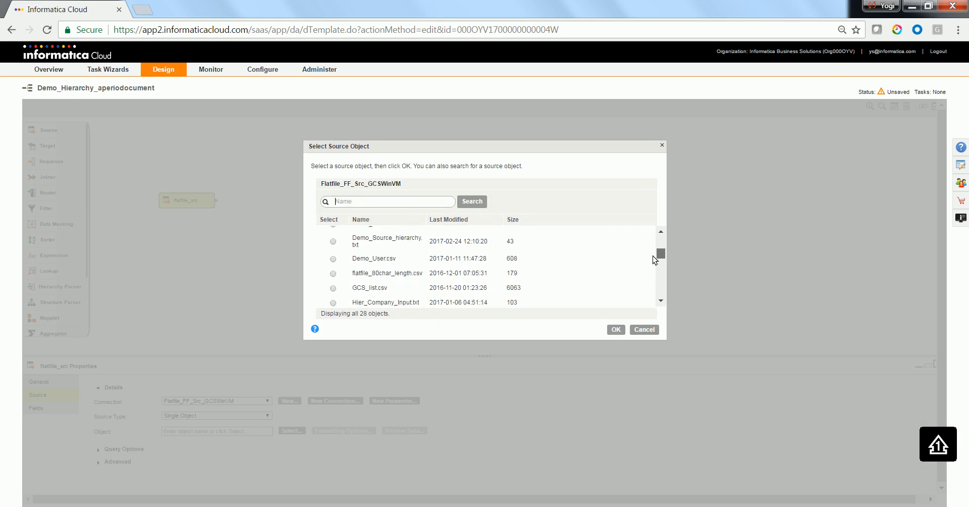
{"action": "scroll", "scroll_direction": "down", "scroll_amount": 3}
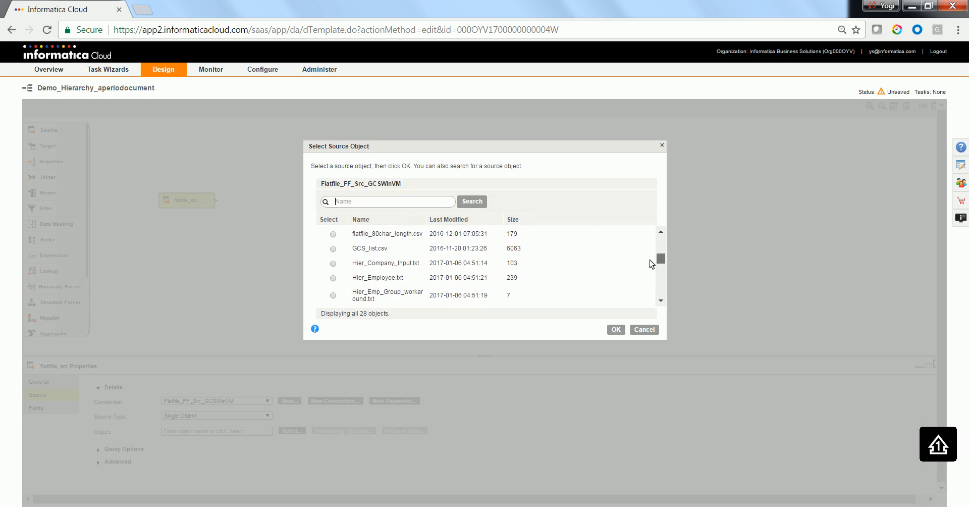
{"action": "scroll", "scroll_direction": "down", "scroll_amount": 3}
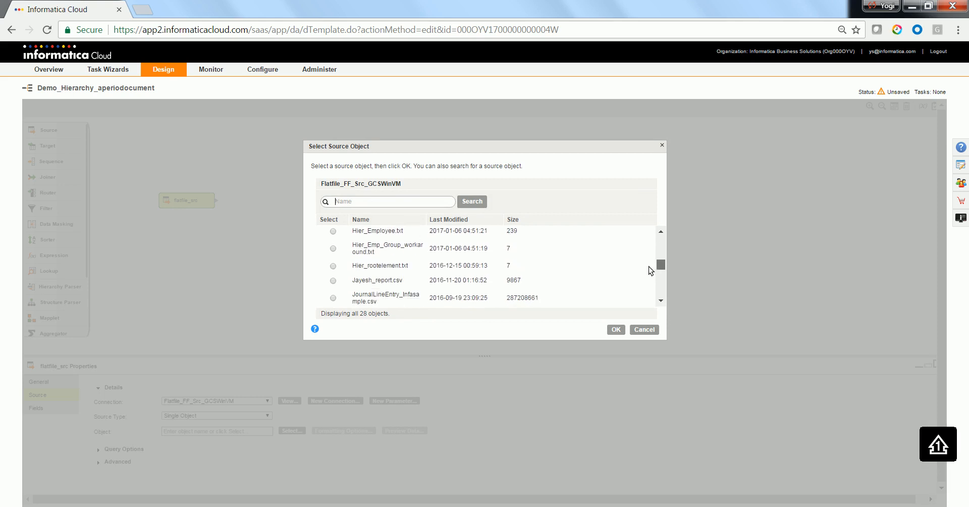
{"action": "scroll", "scroll_direction": "up", "scroll_amount": 3}
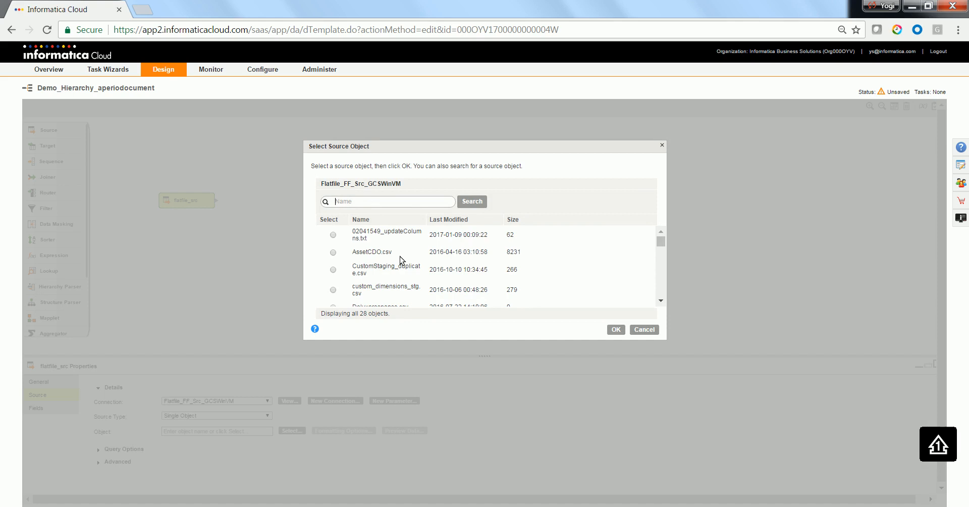
{"action": "mouse_move", "coordinate": [368, 209]}
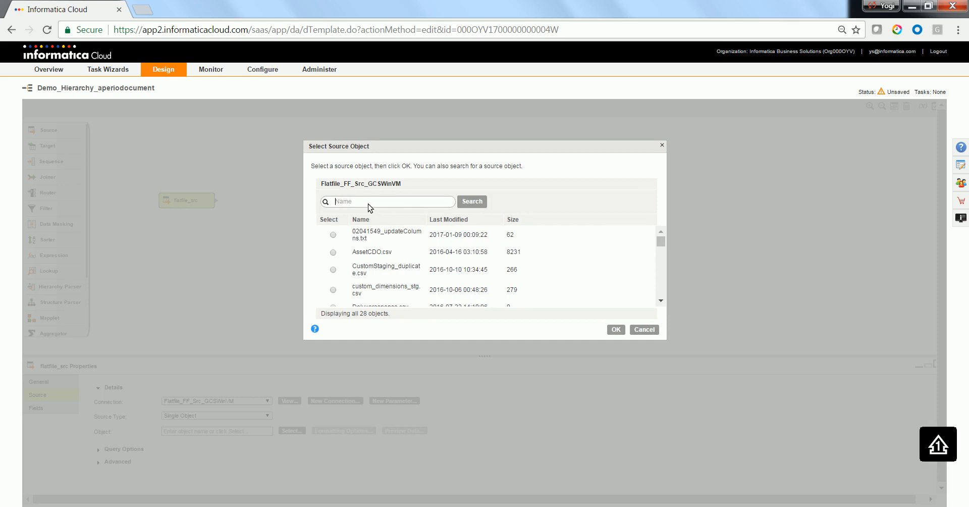
{"action": "type", "text": "hier"}
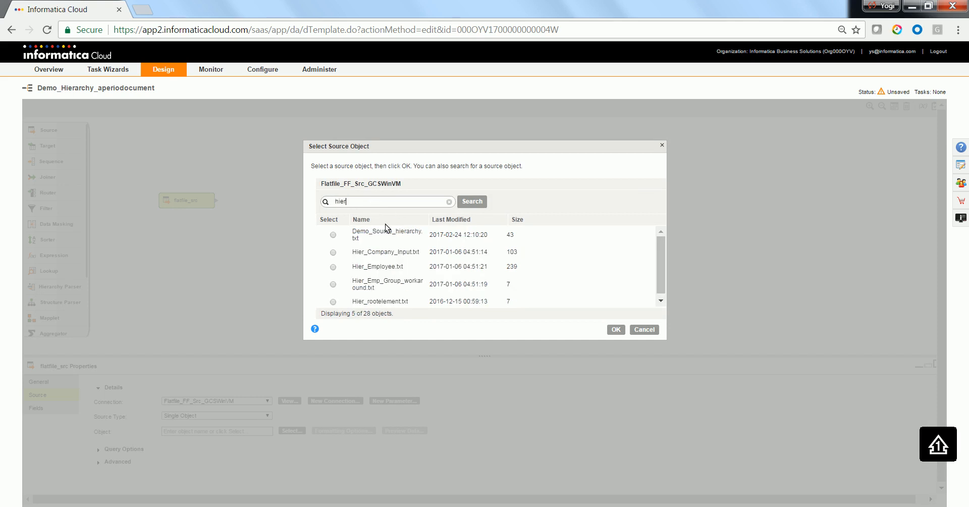
{"action": "mouse_move", "coordinate": [338, 240]}
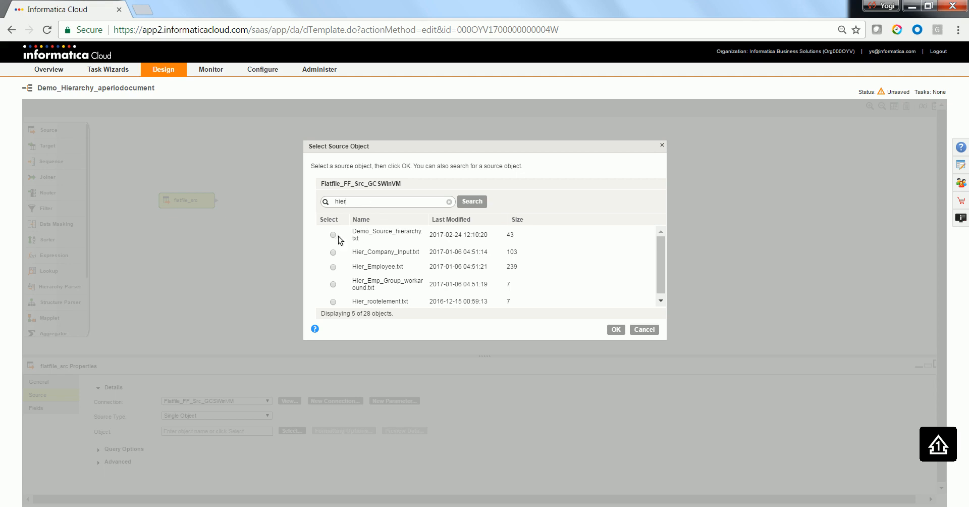
{"action": "left_click", "coordinate": [615, 330]}
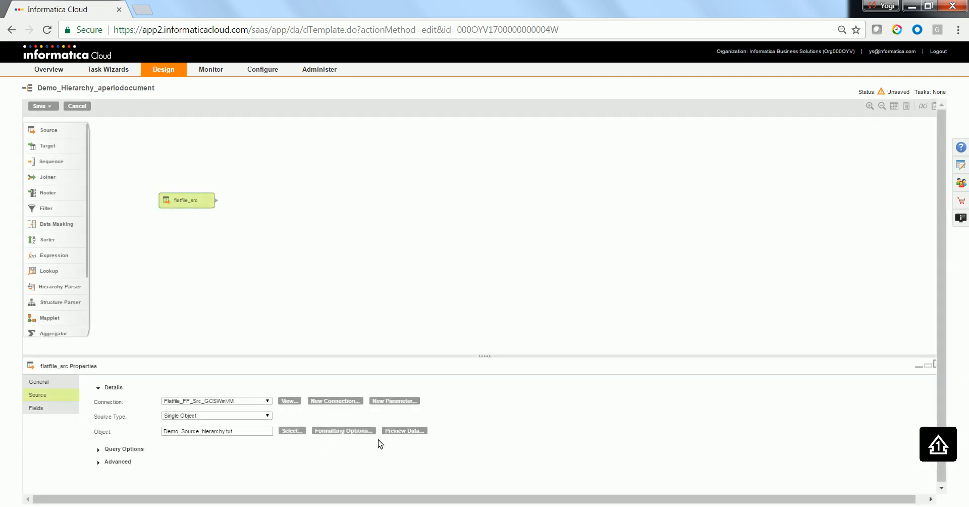
{"action": "left_click", "coordinate": [404, 430]}
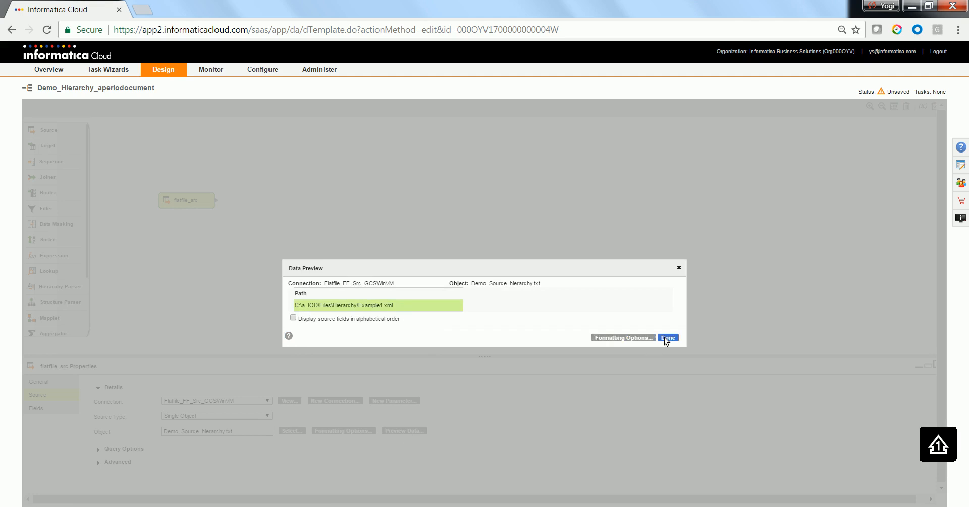
- Close the preview and add a Hierarchy Parser named aperiodocument_parser beside flatfile_src
{"action": "left_click", "coordinate": [668, 338]}
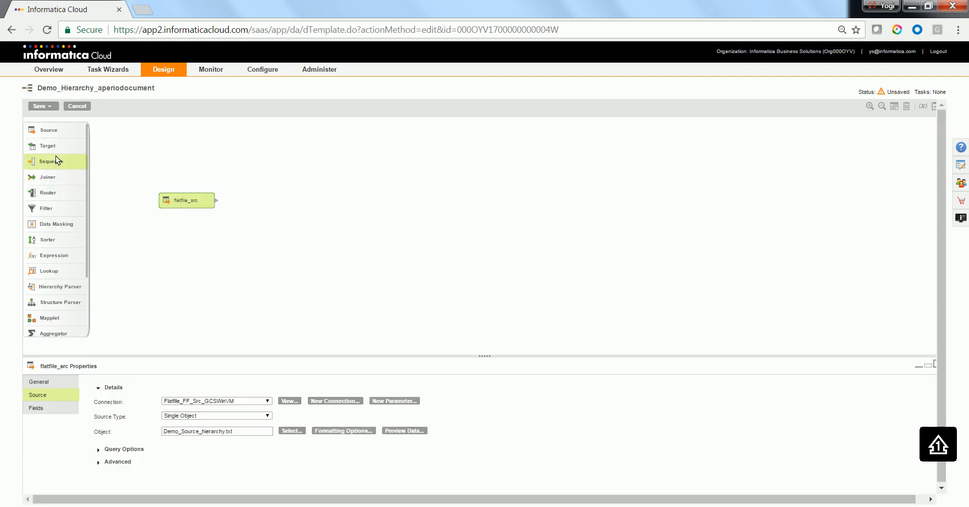
{"action": "mouse_move", "coordinate": [45, 290]}
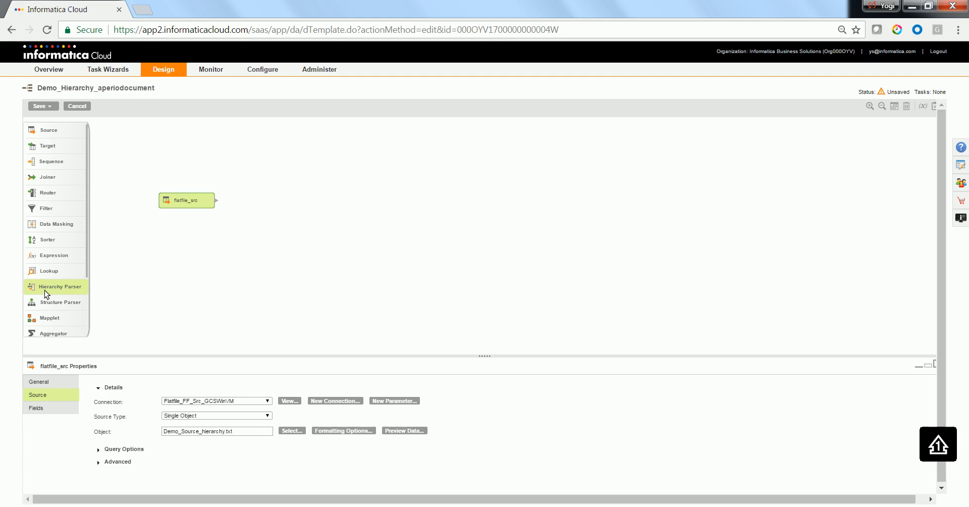
{"action": "left_click_drag", "start_coordinate": [56, 286], "coordinate": [303, 200]}
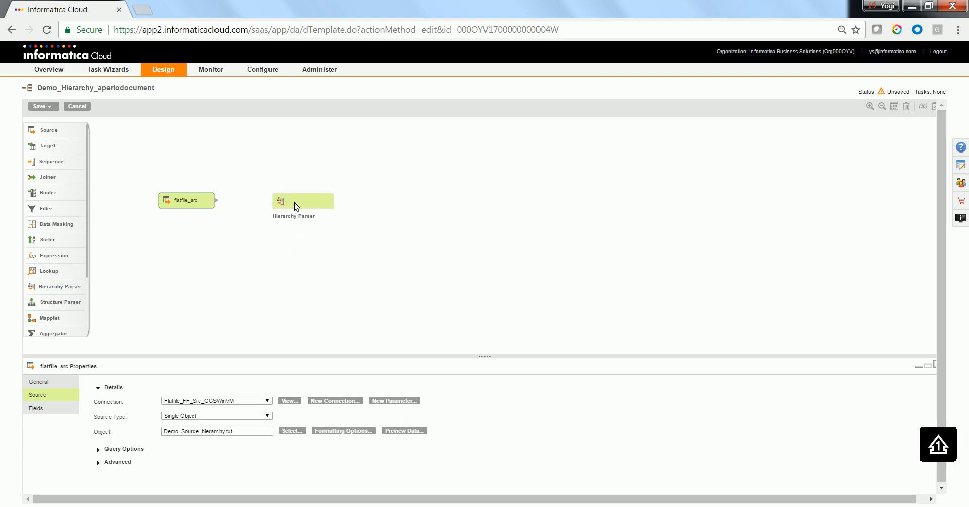
{"action": "left_click", "coordinate": [303, 200]}
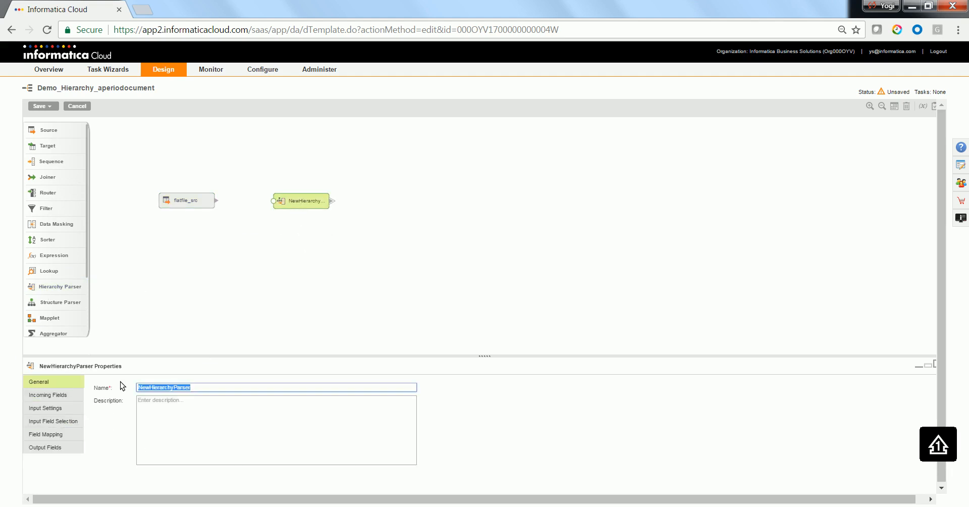
{"action": "type", "text": "aperiodoc"}
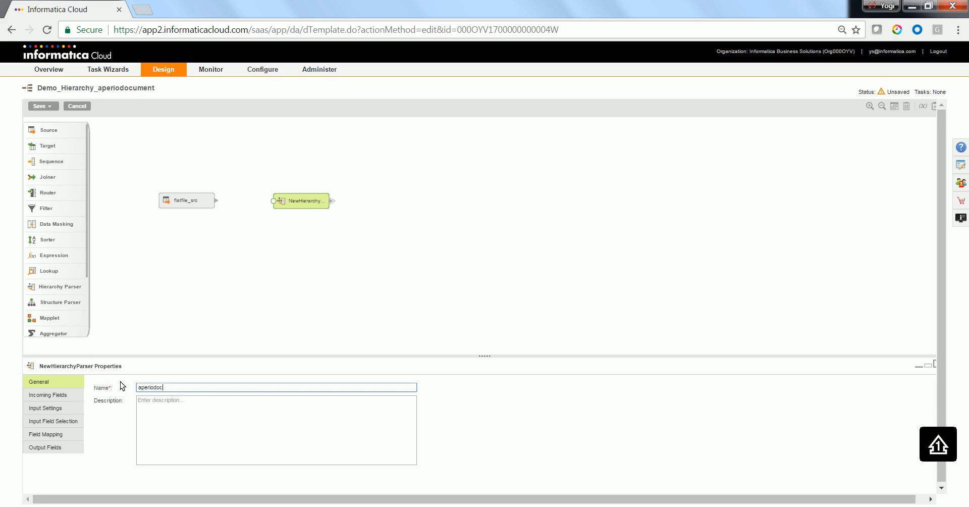
{"action": "type", "text": "ument_parser"}
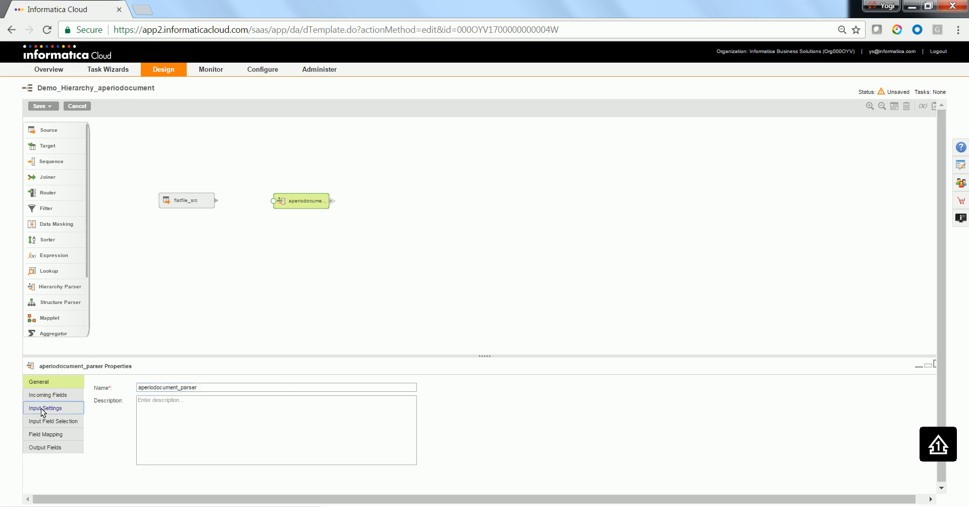
{"action": "left_click", "coordinate": [45, 408]}
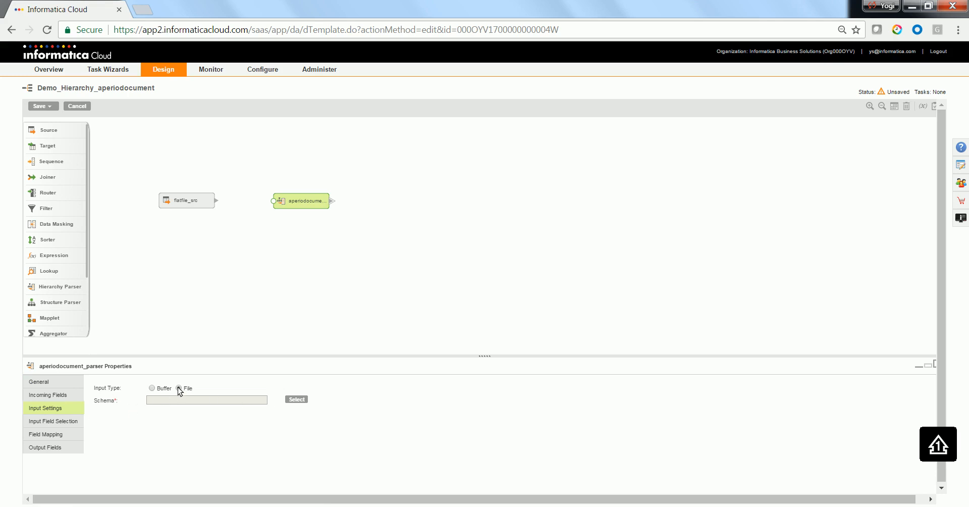
- Set the parser's input type to File with the Demo_hierarchy_Aperiodocument schema
{"action": "left_click", "coordinate": [179, 388]}
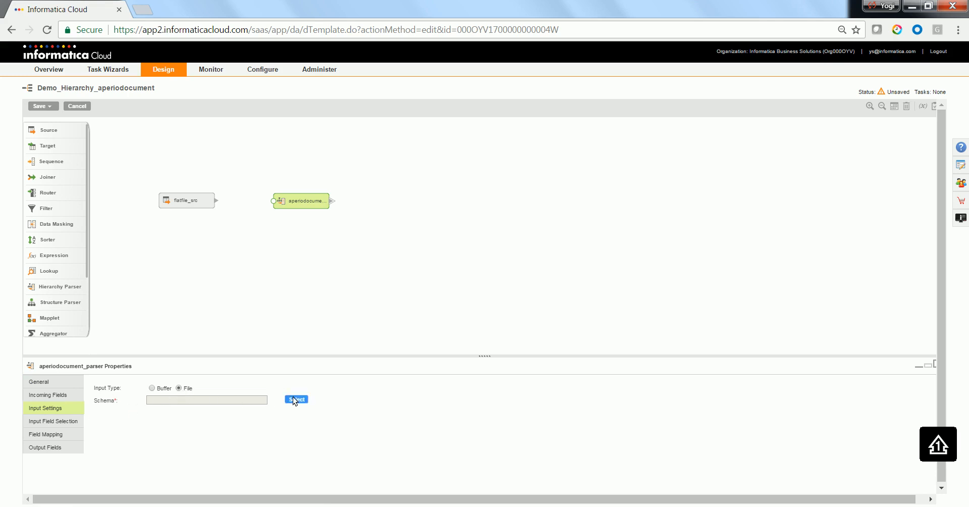
{"action": "left_click", "coordinate": [295, 399]}
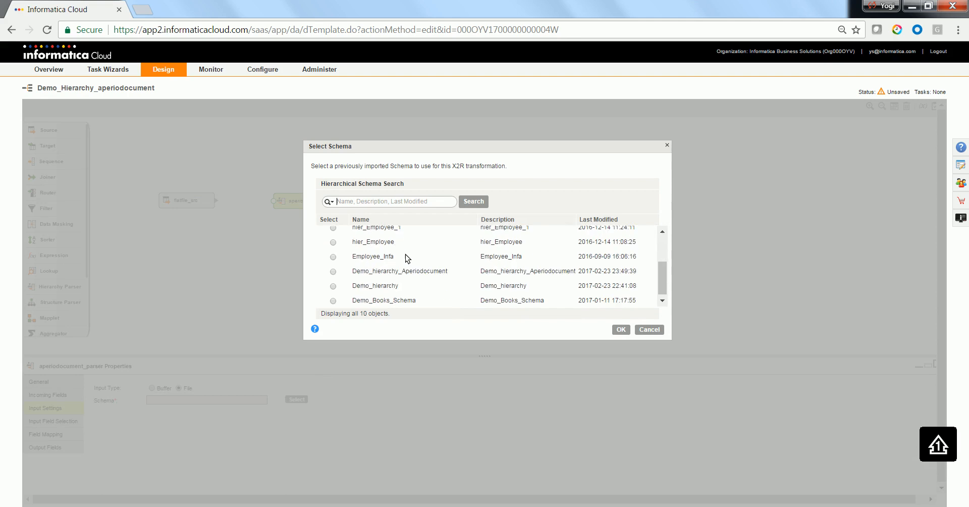
{"action": "left_click", "coordinate": [333, 270]}
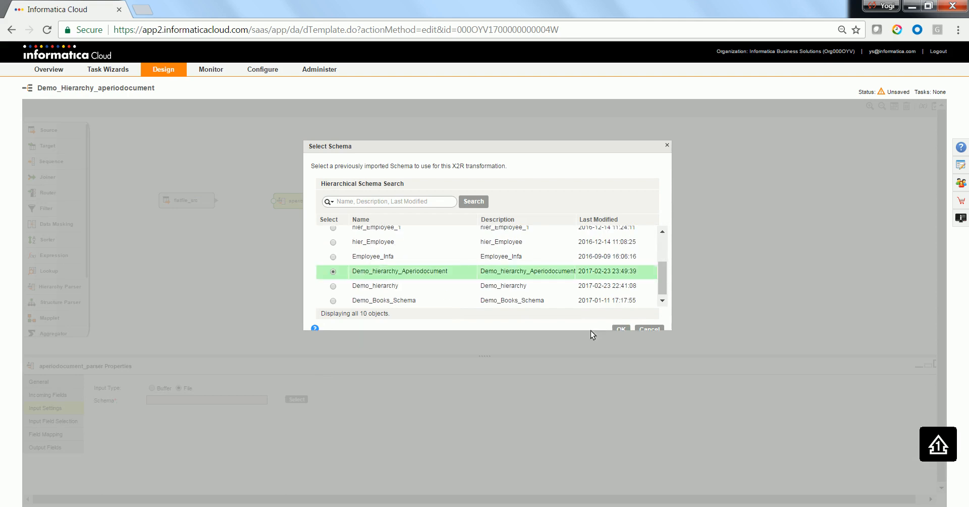
{"action": "left_click", "coordinate": [619, 328]}
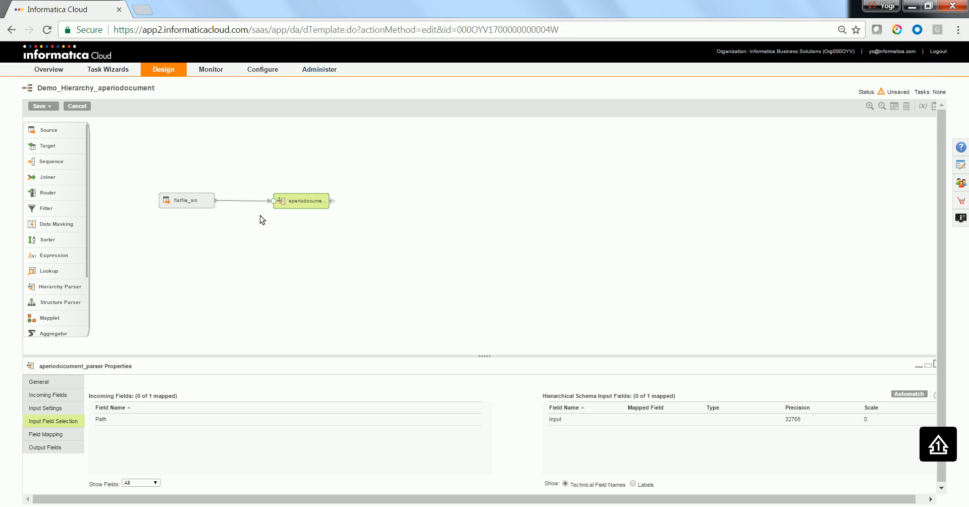
{"action": "mouse_move", "coordinate": [87, 416]}
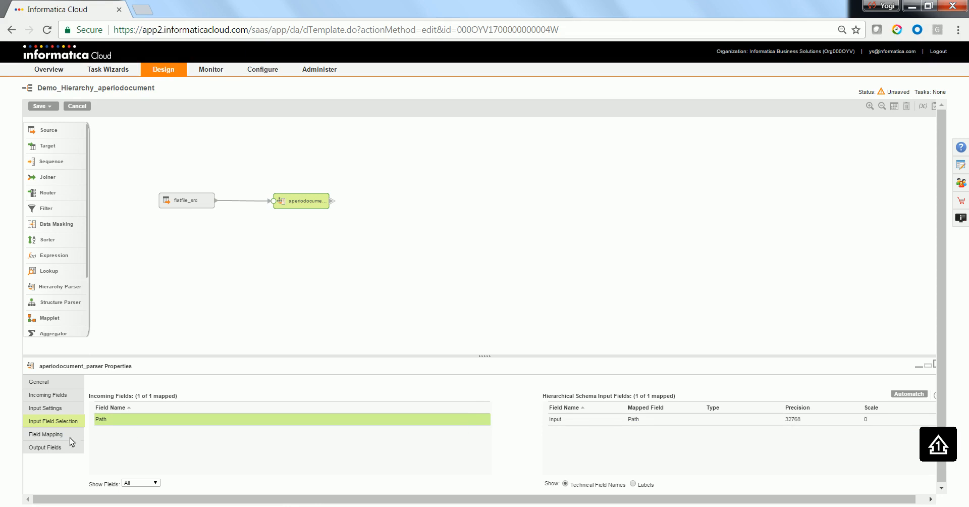
- Expand aperiodocument and transactioninformation in the parser's field mapping, then add a NewTarget target
{"action": "left_click", "coordinate": [45, 434]}
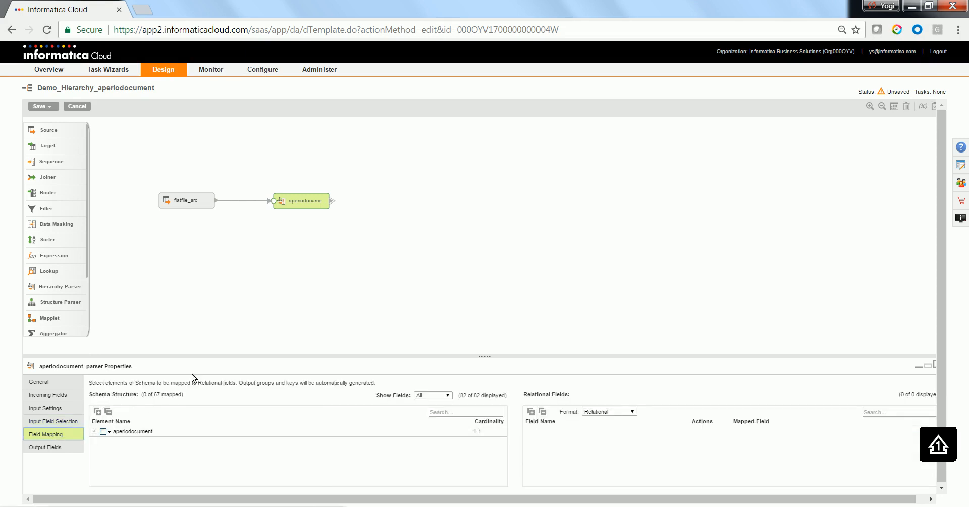
{"action": "left_click", "coordinate": [94, 430]}
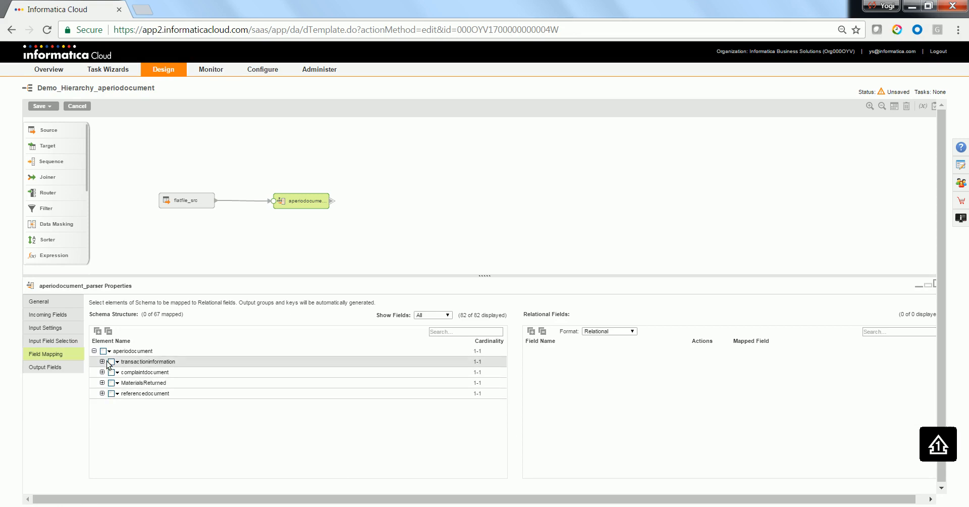
{"action": "left_click", "coordinate": [102, 361]}
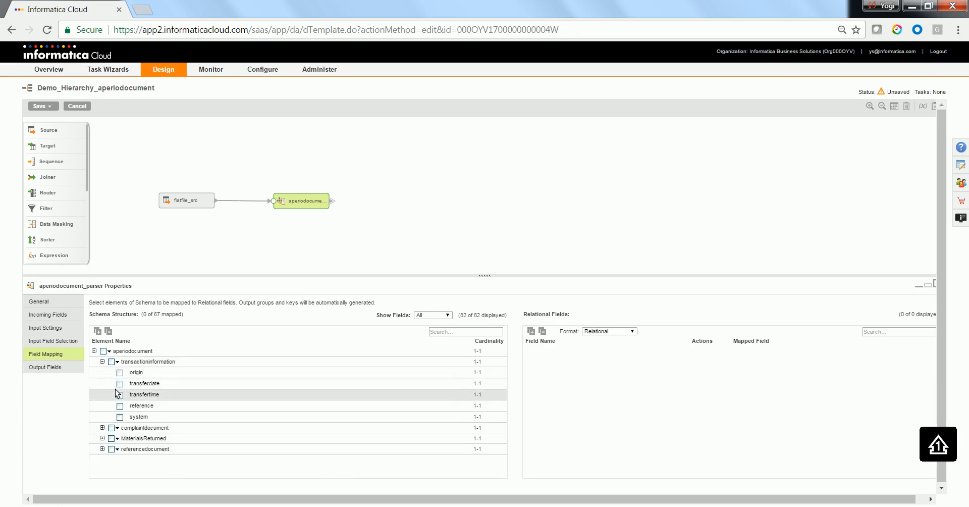
{"action": "left_click", "coordinate": [112, 427]}
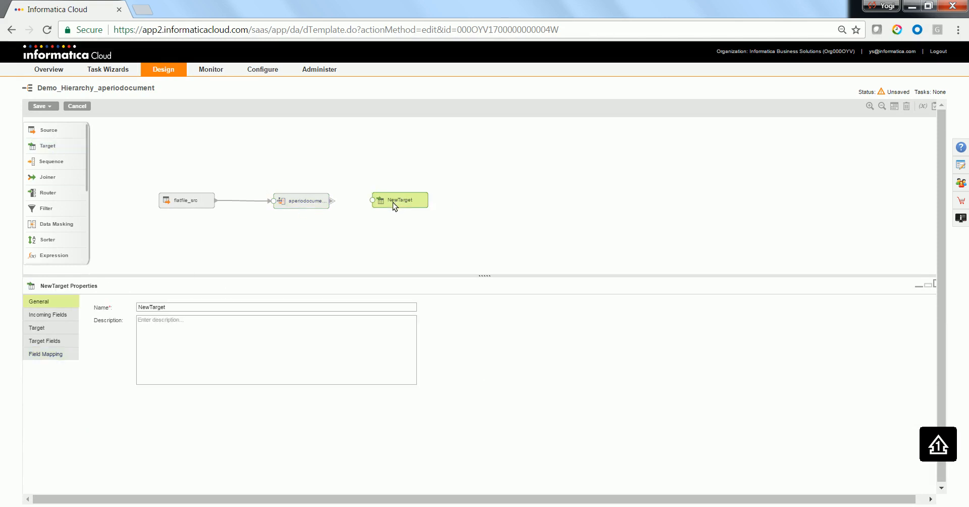
- Connect the parser to NewTarget using the aperiodocument output group
{"action": "left_click", "coordinate": [303, 200]}
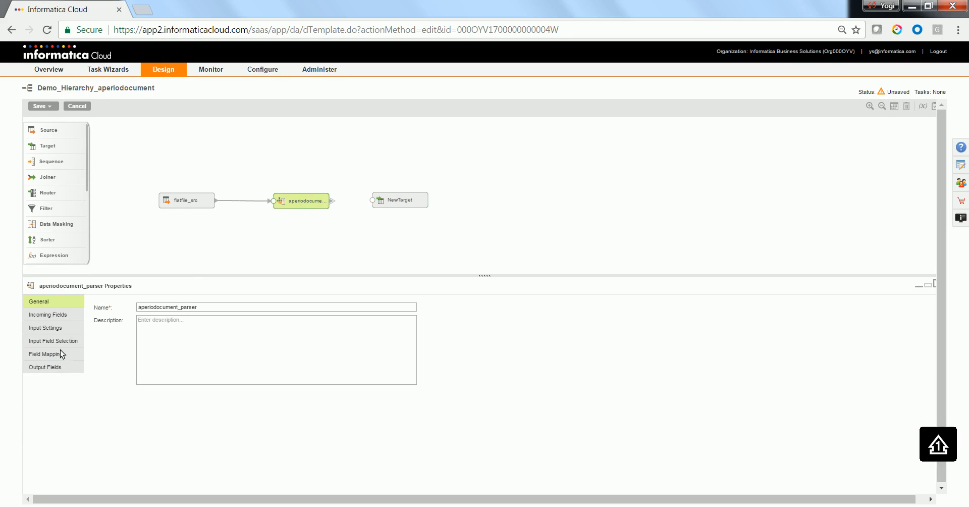
{"action": "left_click", "coordinate": [45, 353]}
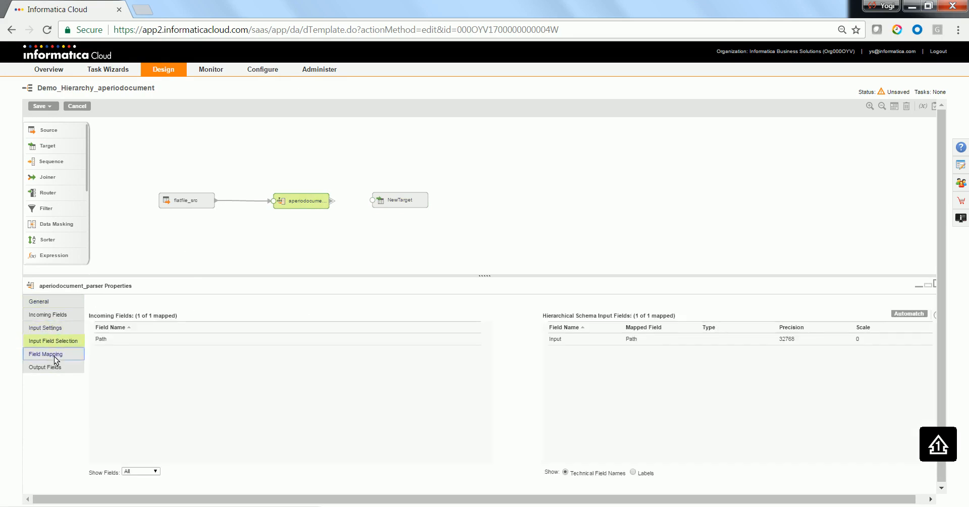
{"action": "left_click", "coordinate": [44, 366]}
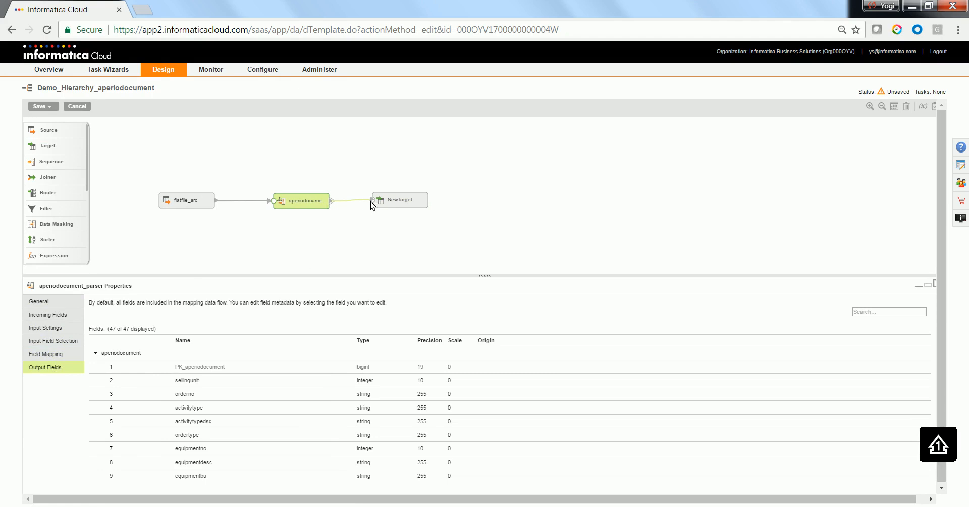
{"action": "left_click", "coordinate": [371, 204]}
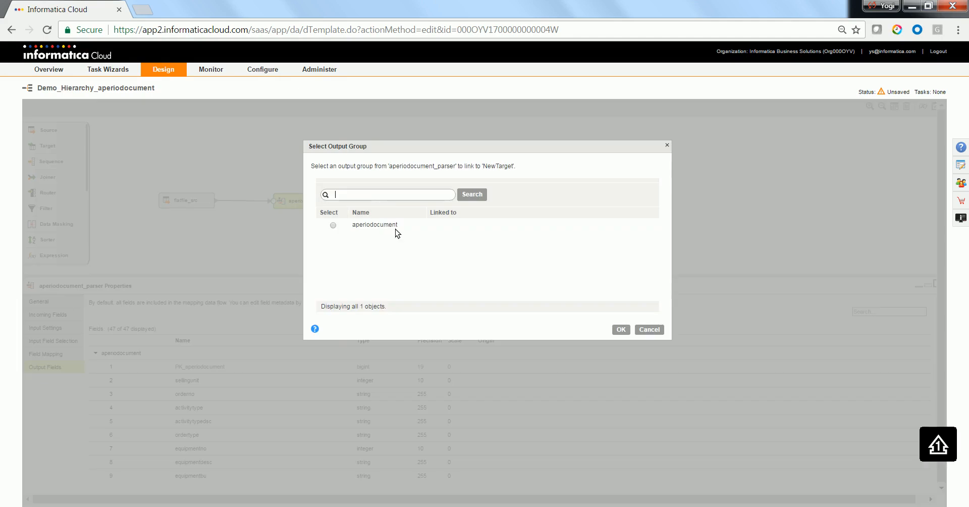
{"action": "left_click", "coordinate": [333, 224]}
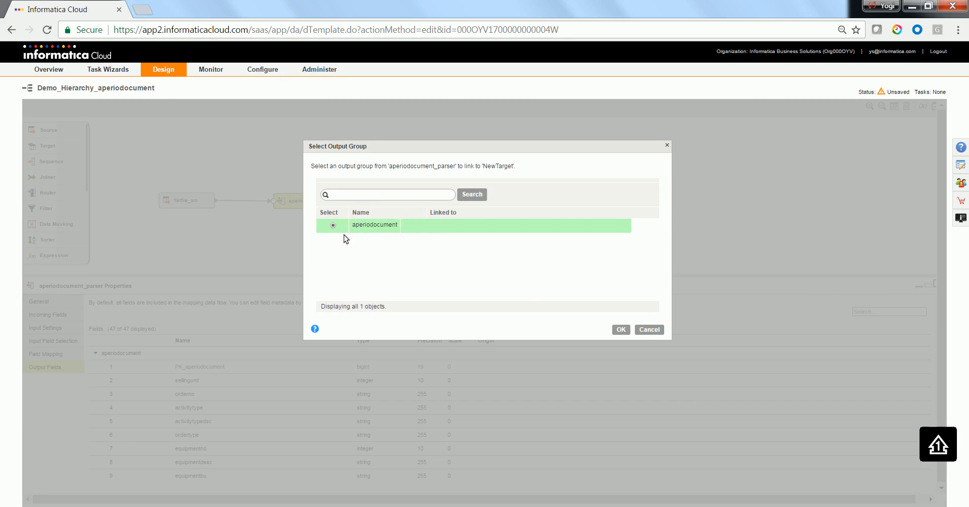
{"action": "left_click", "coordinate": [620, 330]}
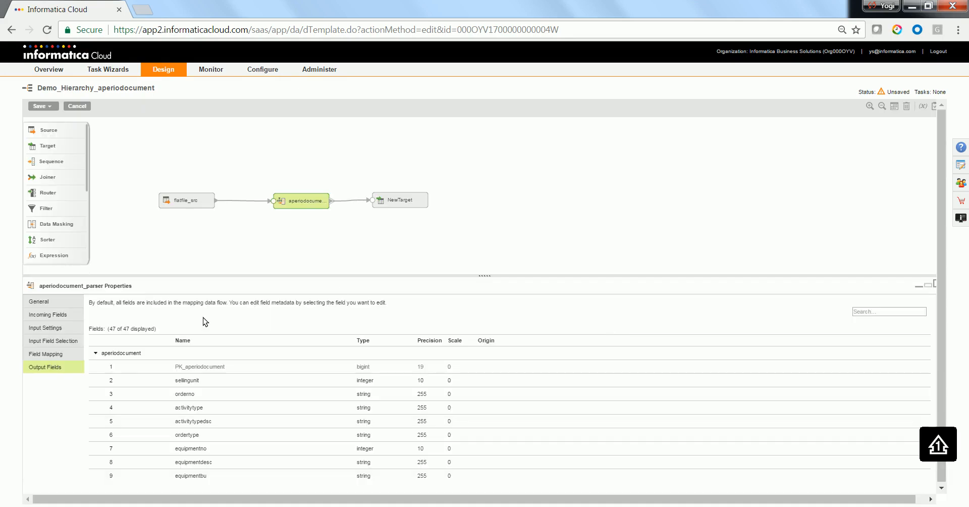
- Rename the new target to flatfile_tgt
{"action": "left_click", "coordinate": [400, 200]}
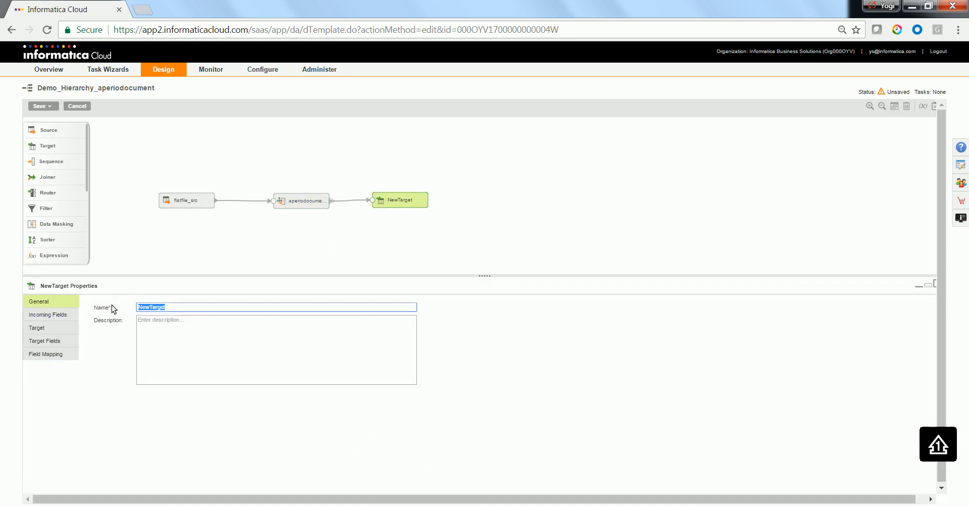
{"action": "type", "text": "flatfile"}
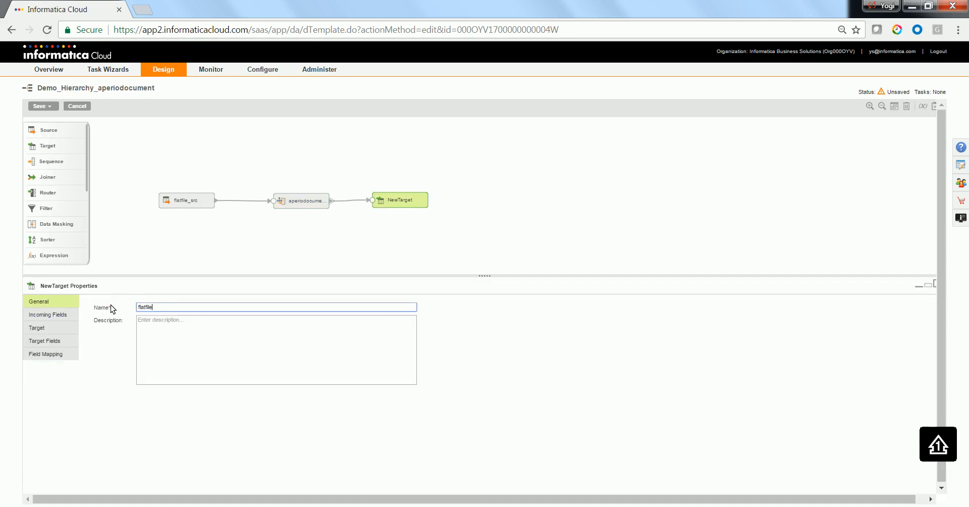
{"action": "type", "text": "_tgt"}
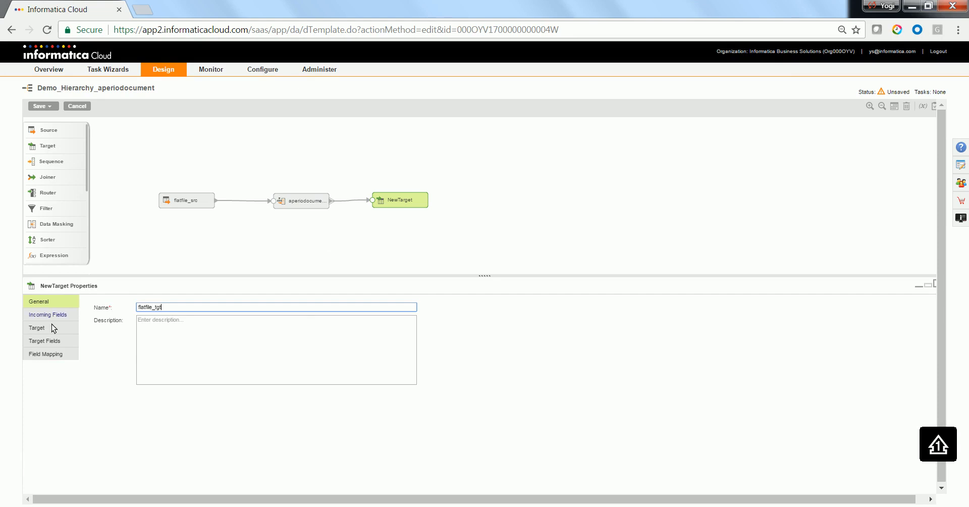
- Set flatfile_tgt's connection to Flatfile_FF_Tgt_GCSWinVM
{"action": "left_click", "coordinate": [36, 328]}
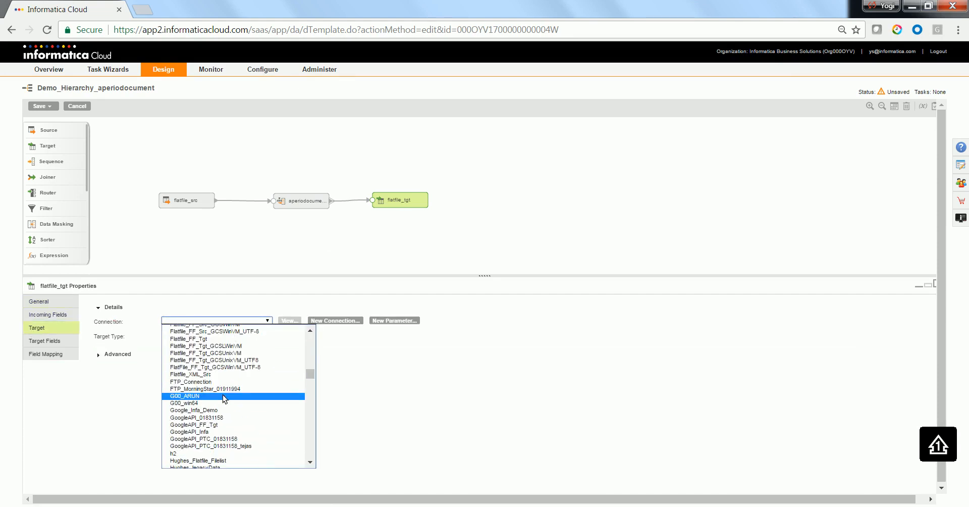
{"action": "scroll", "scroll_direction": "down", "scroll_amount": 3}
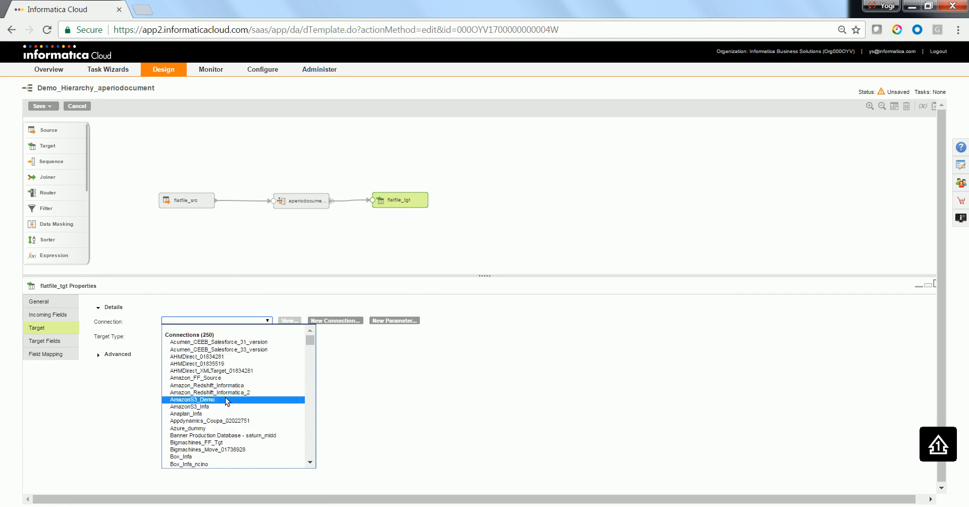
{"action": "scroll", "scroll_direction": "down", "scroll_amount": 3}
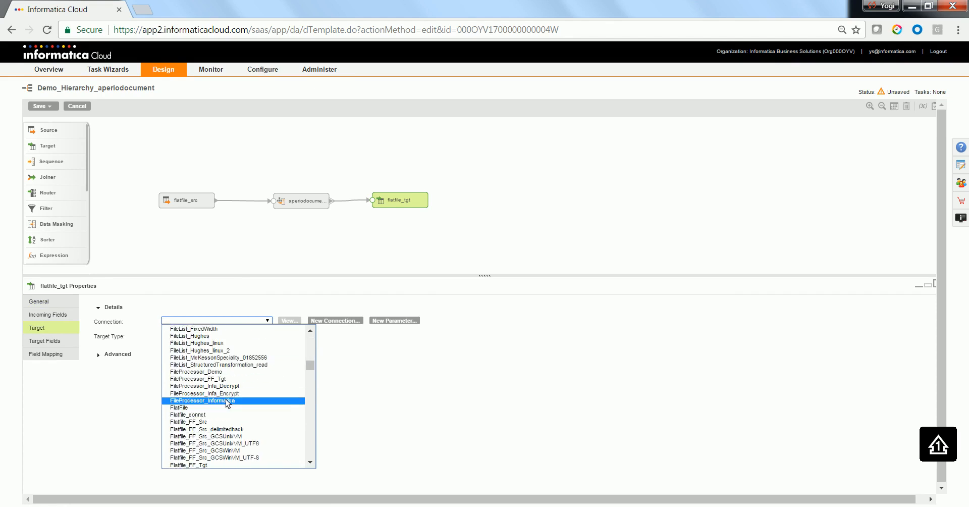
{"action": "left_click", "coordinate": [214, 450]}
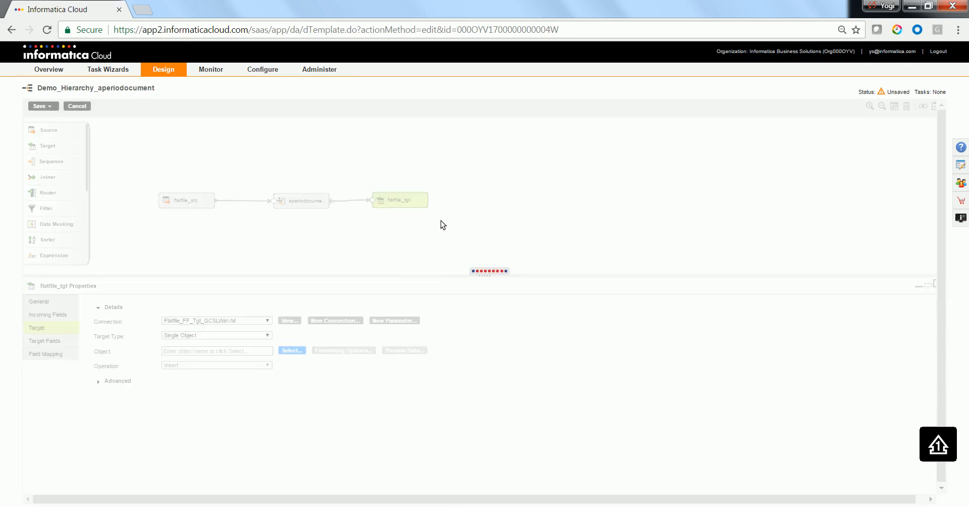
- Make flatfile_tgt create aperiodocument_trial.csv at runtime and review its automatic field mapping
{"action": "left_click", "coordinate": [291, 349]}
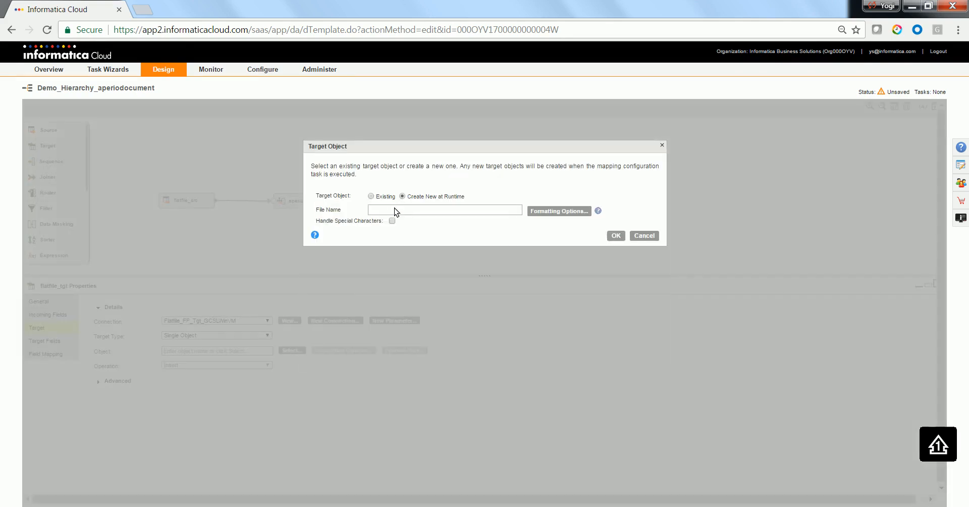
{"action": "type", "text": "aperio"}
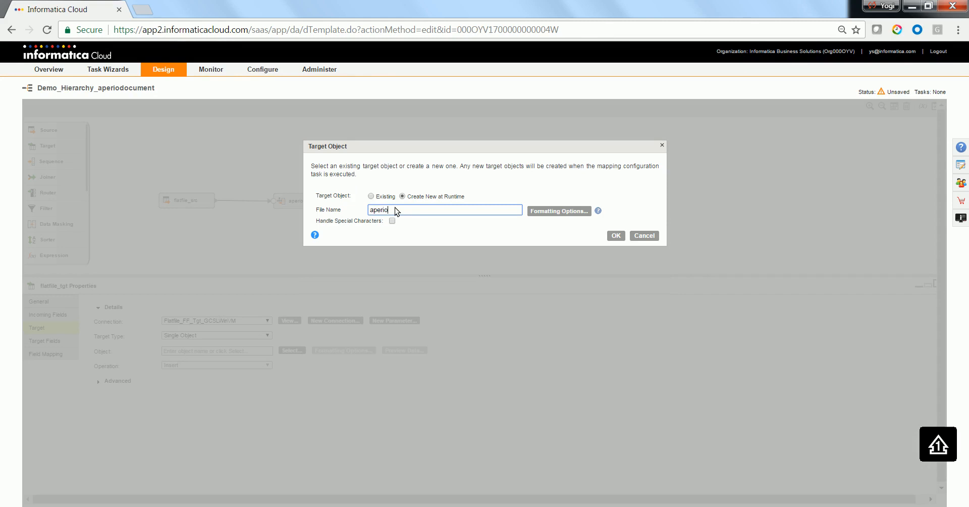
{"action": "type", "text": "document"}
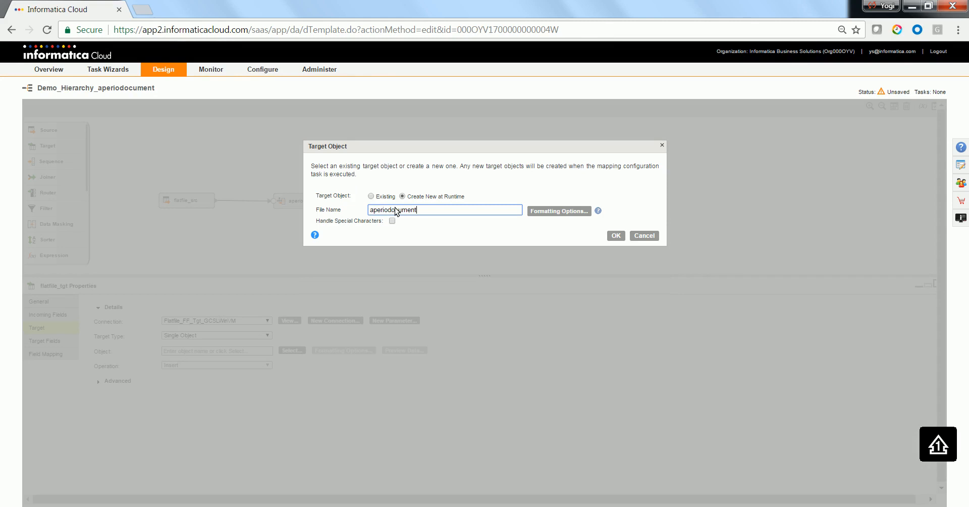
{"action": "type", "text": "_trial.csv"}
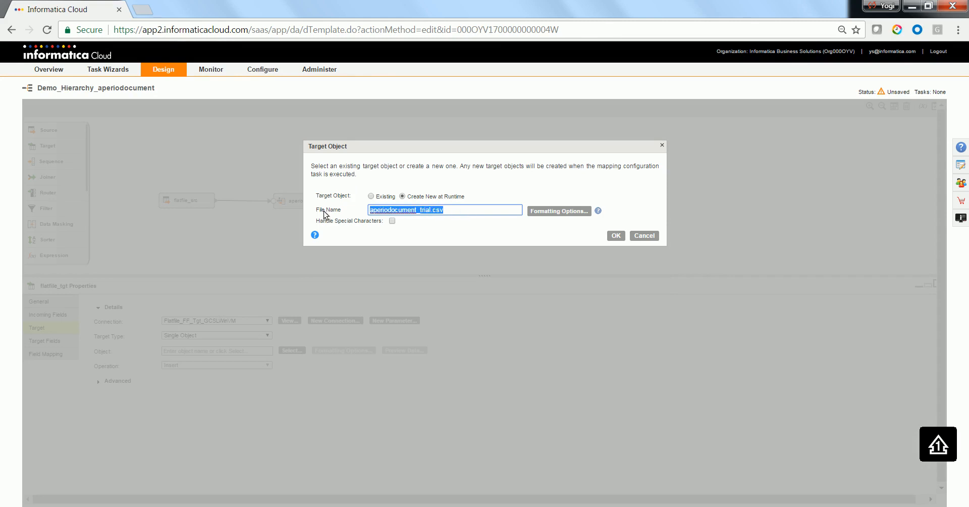
{"action": "left_click", "coordinate": [614, 235]}
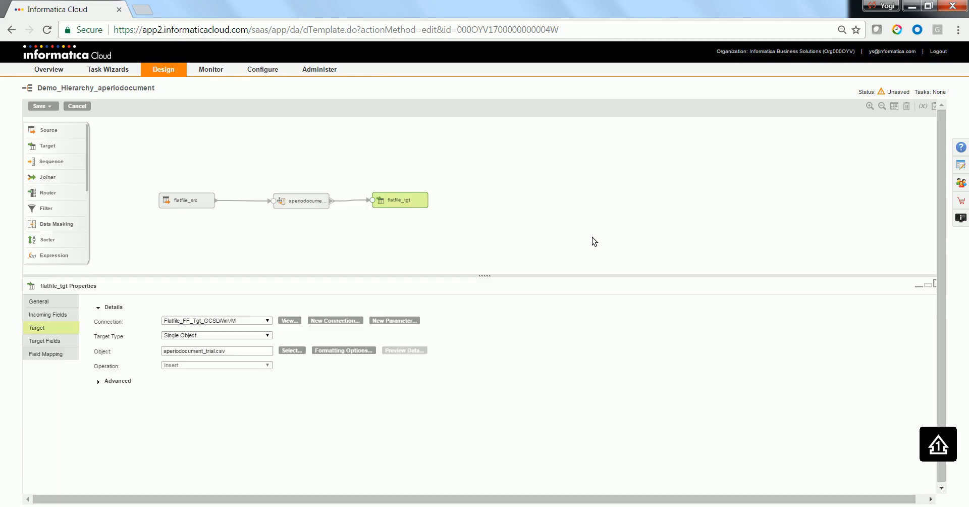
{"action": "left_click", "coordinate": [45, 353]}
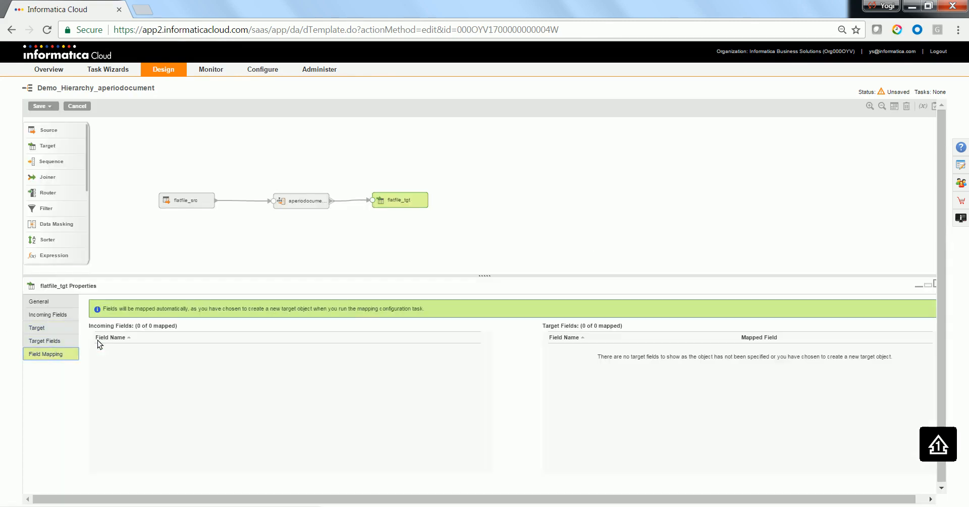
- Save the Demo_Hierarchy_aperiodocument mapping and bring up the other save options
{"action": "left_click", "coordinate": [49, 129]}
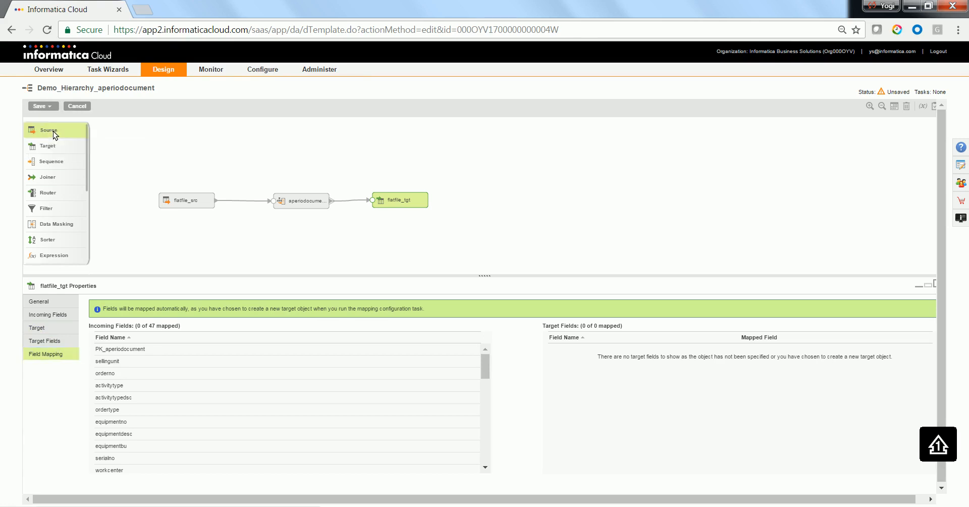
{"action": "left_click", "coordinate": [39, 106]}
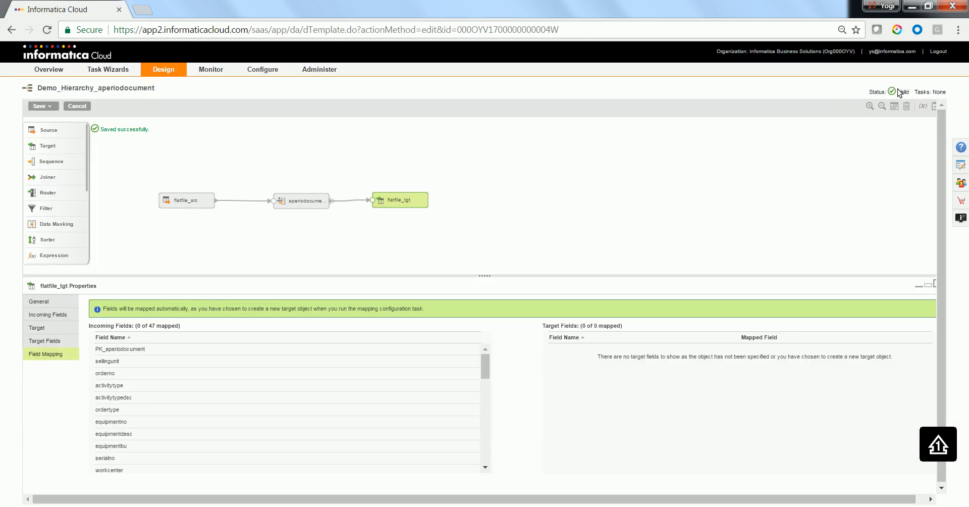
{"action": "left_click", "coordinate": [42, 106]}
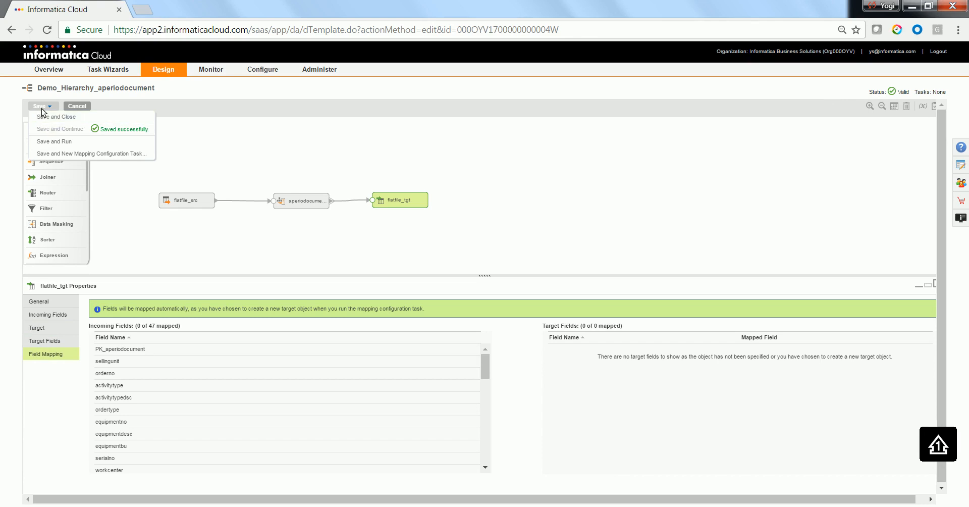
{"action": "mouse_move", "coordinate": [41, 111]}
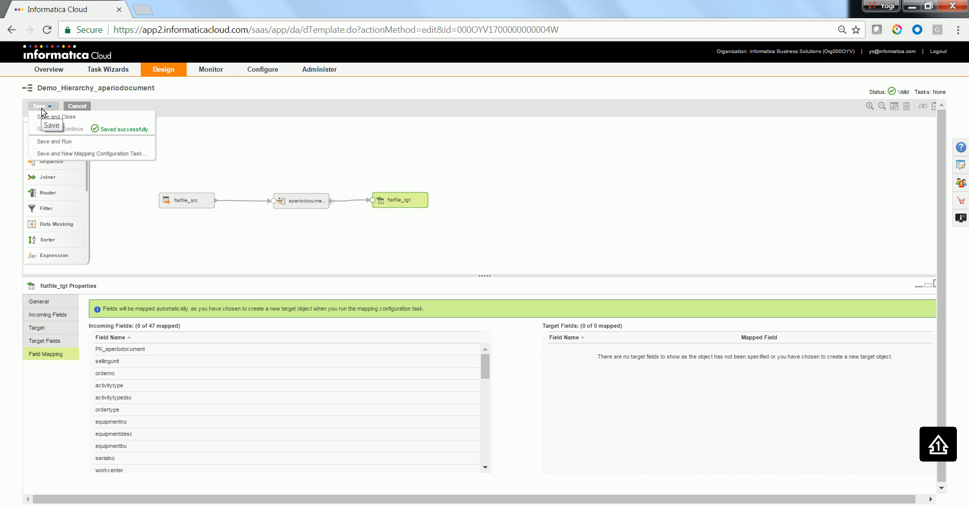
{"action": "mouse_move", "coordinate": [91, 153]}
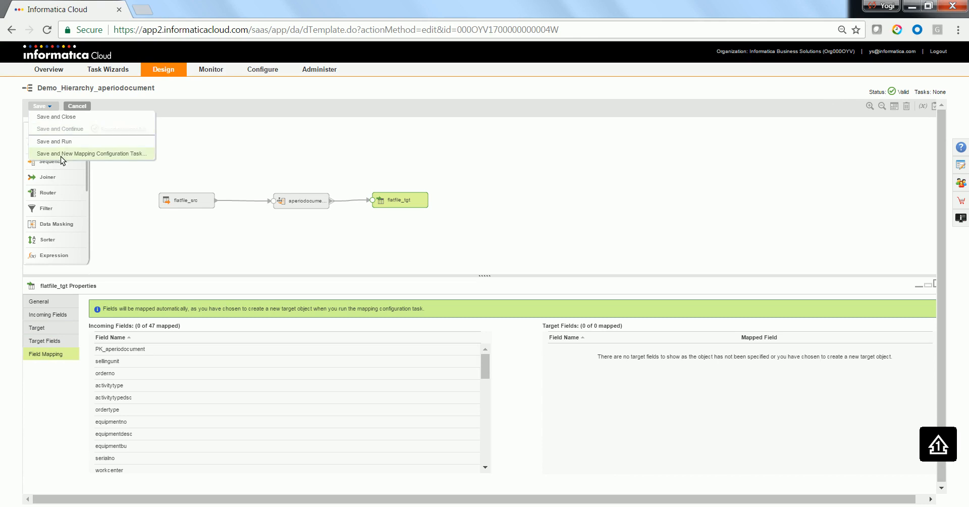
{"action": "mouse_move", "coordinate": [59, 142]}
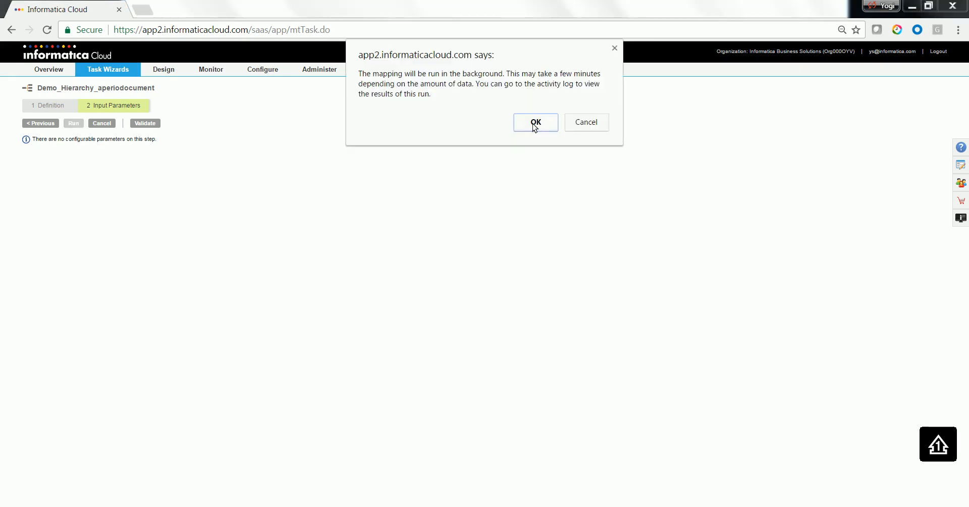
- Dismiss the background run notice and view the running job in Activity Monitor's detailed listing
{"action": "left_click", "coordinate": [535, 121]}
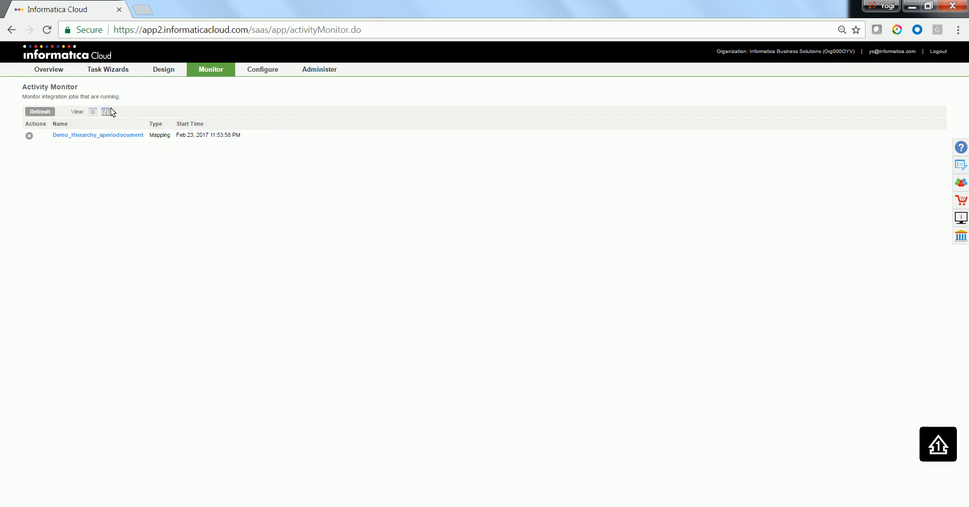
{"action": "left_click", "coordinate": [93, 112]}
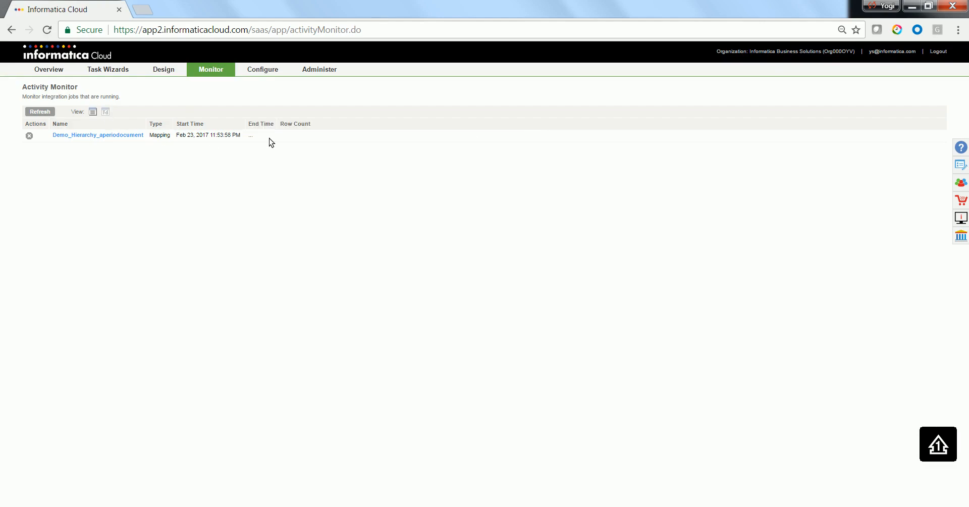